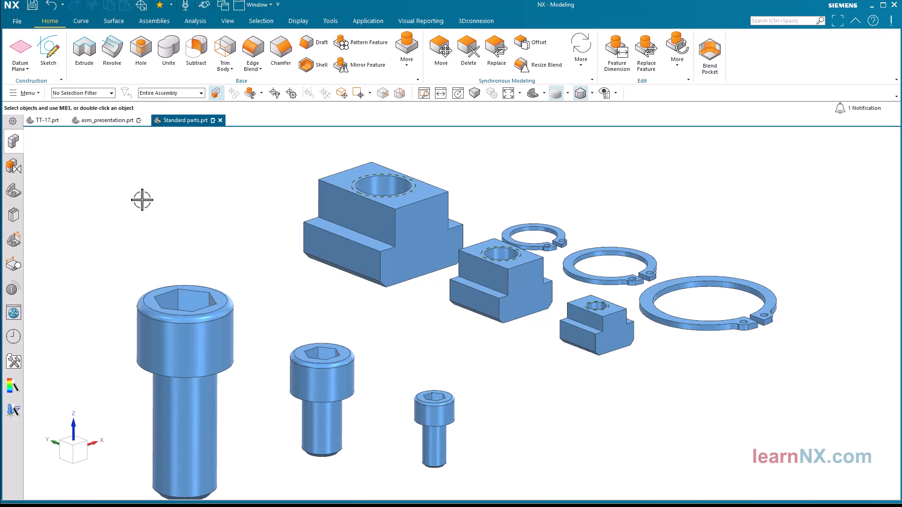
mouse_move(109, 126)
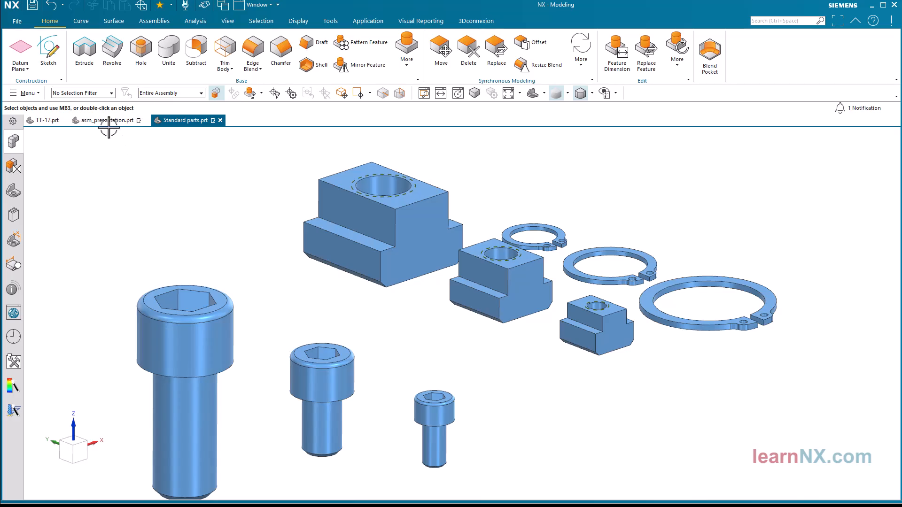
- Switch from the chair presentation part to the TT-17 flanged trapezoid-thread screw part
click(107, 120)
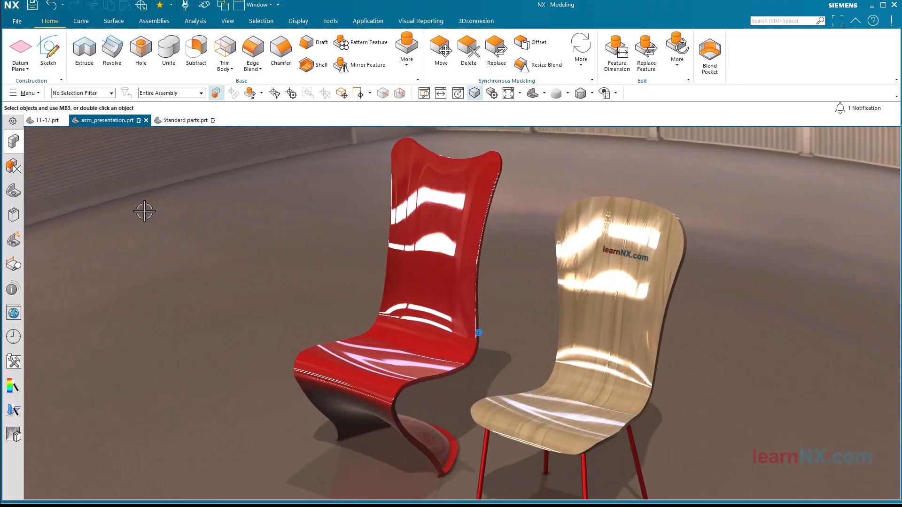
click(45, 121)
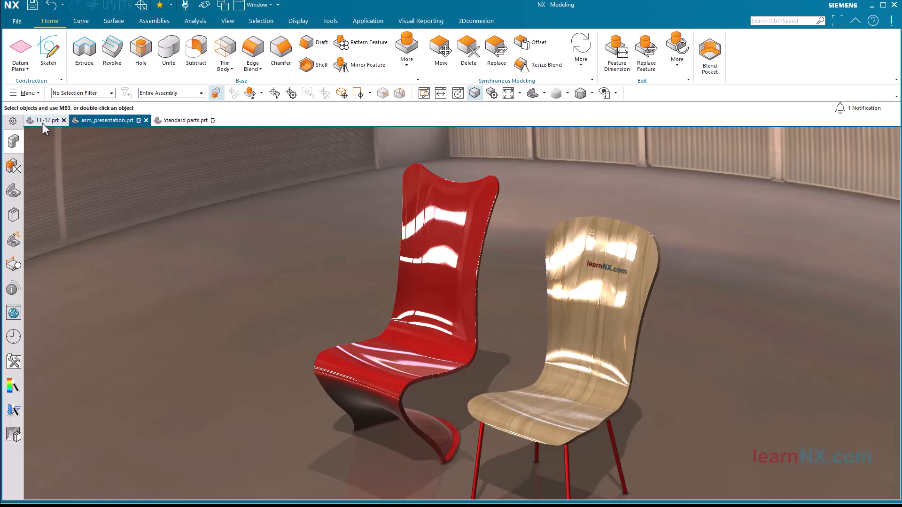
click(41, 121)
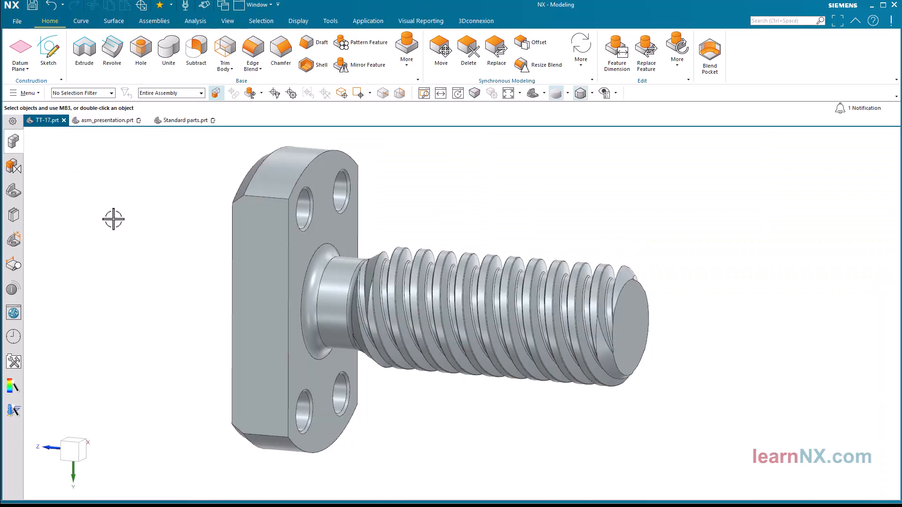
click(269, 244)
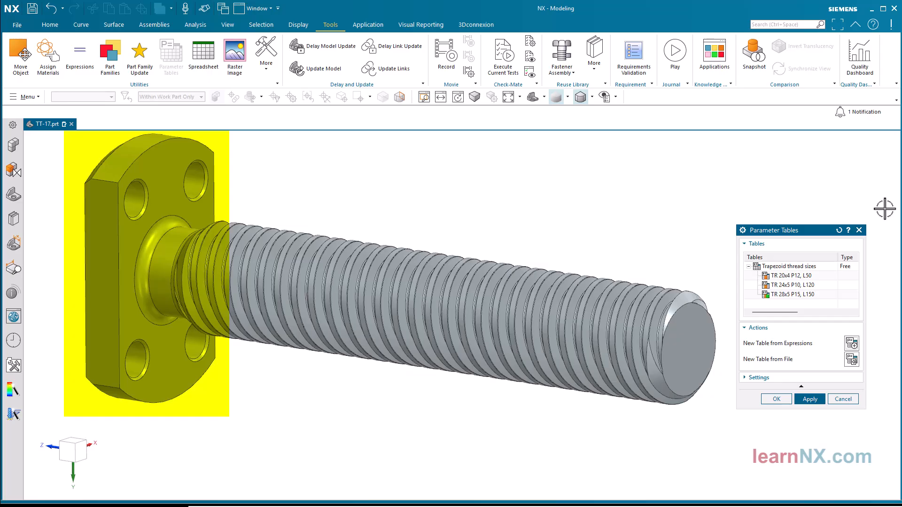
- Activate a longer thread-size configuration, then TR 20x4 P12, L50, and close Parameter Tables
right_click(791, 285)
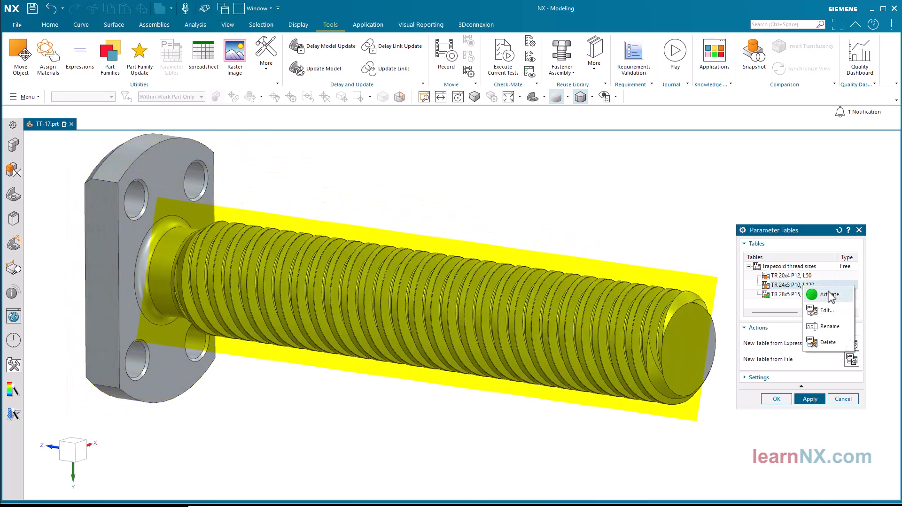
click(829, 294)
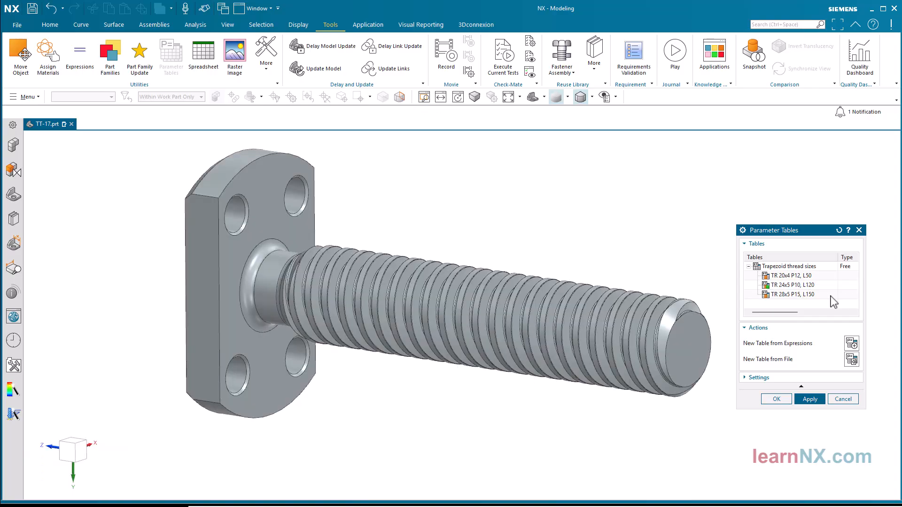
right_click(789, 275)
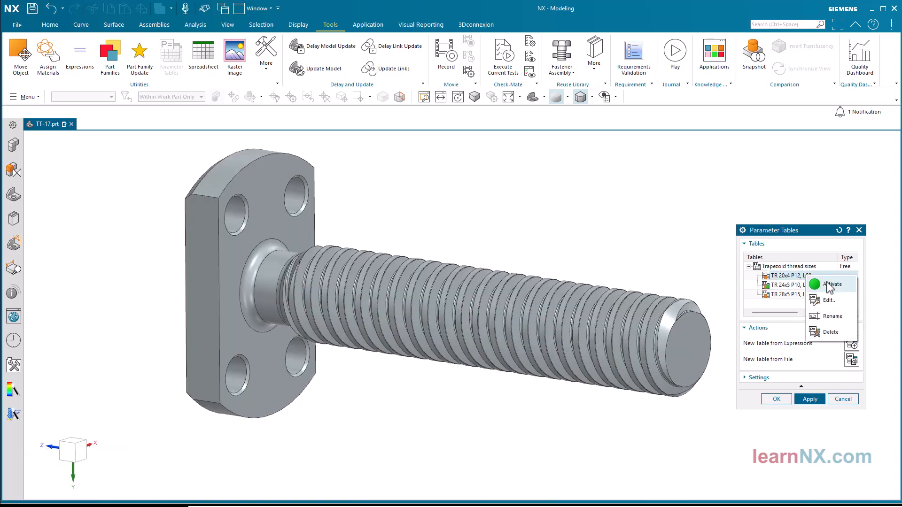
click(833, 284)
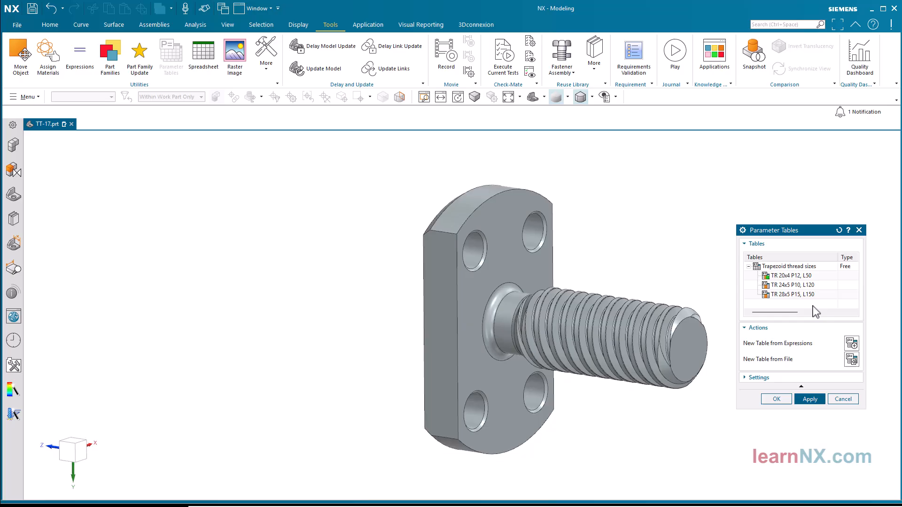
click(776, 398)
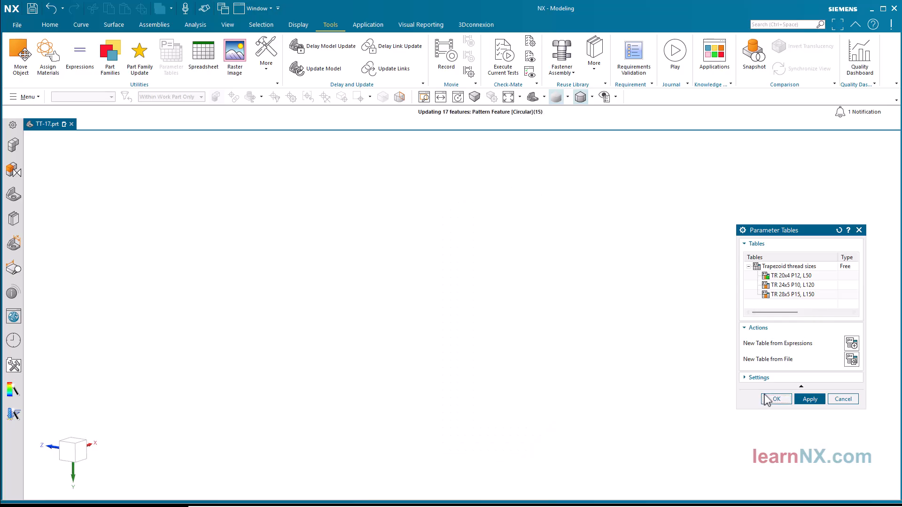
click(776, 398)
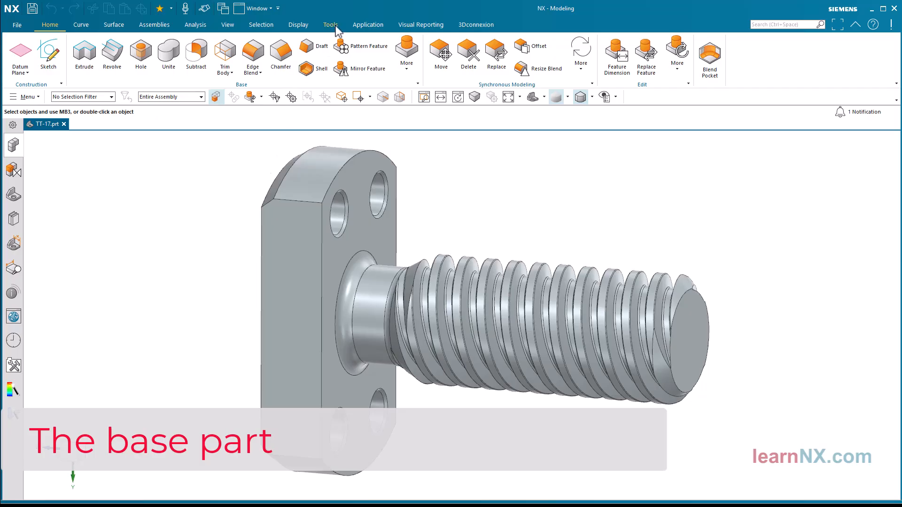
click(330, 24)
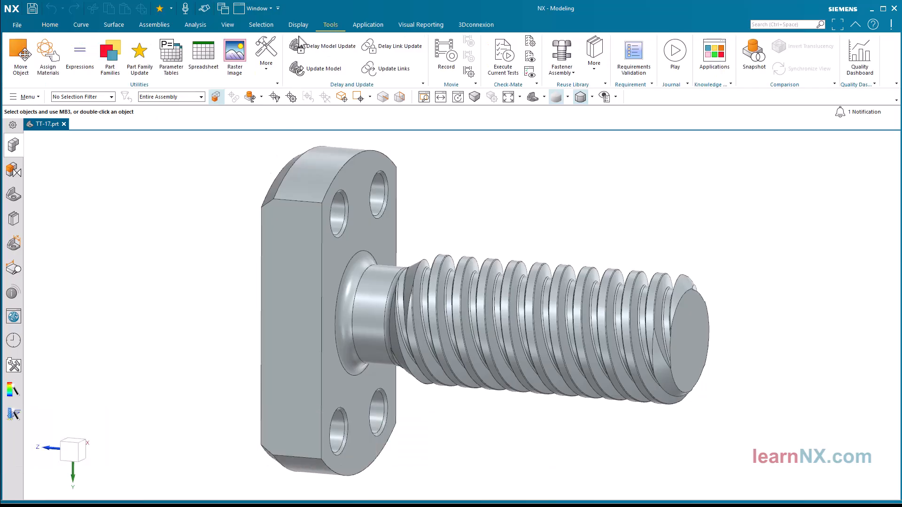
mouse_move(80, 66)
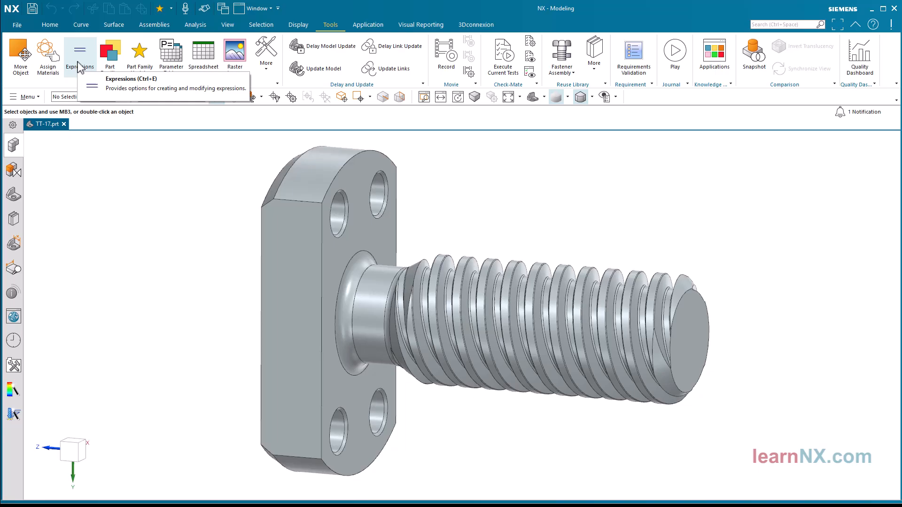
click(79, 48)
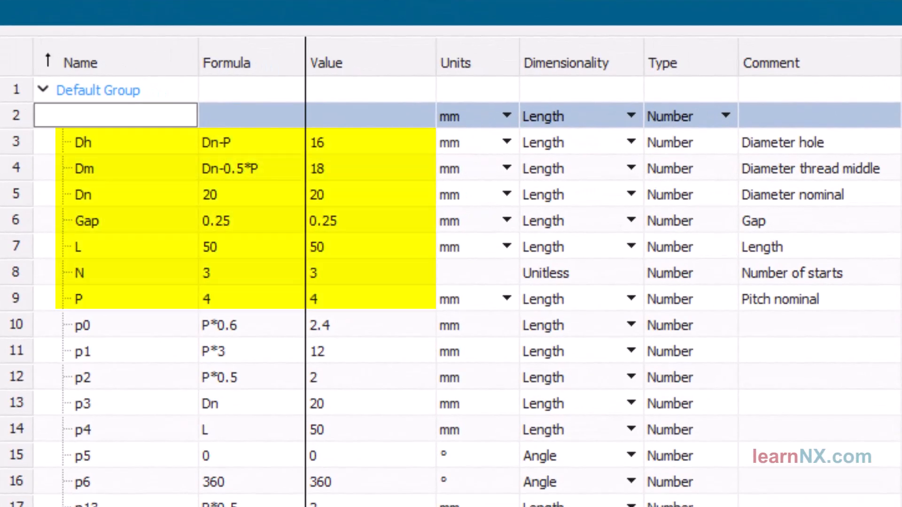
click(83, 195)
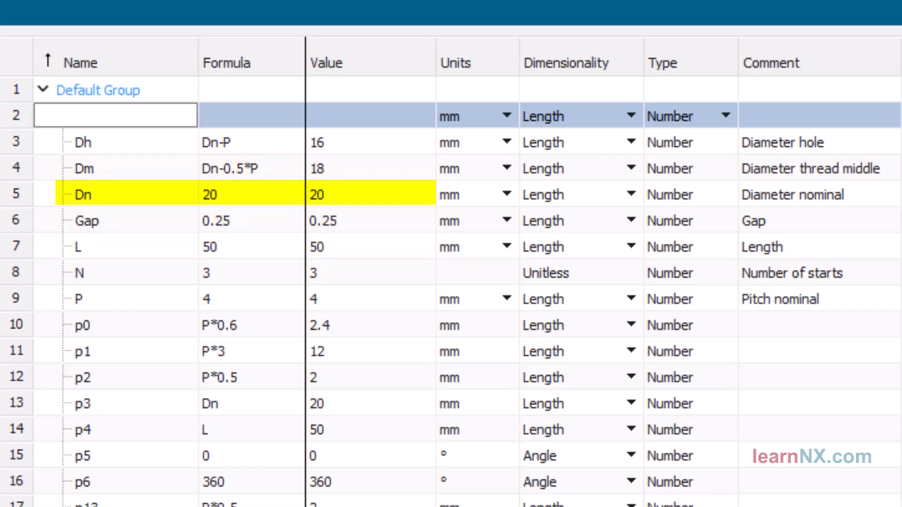
click(87, 221)
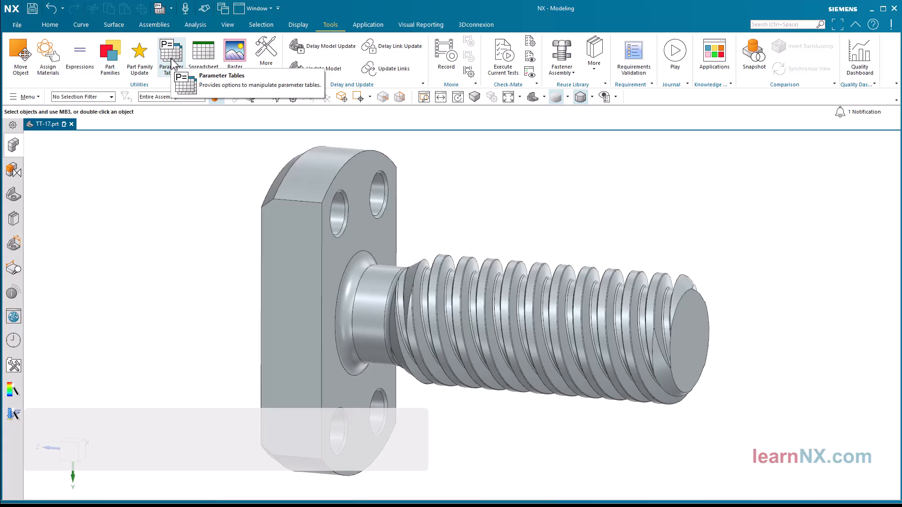
- Start a new parameter table from expressions and choose to add expressions to it
click(171, 49)
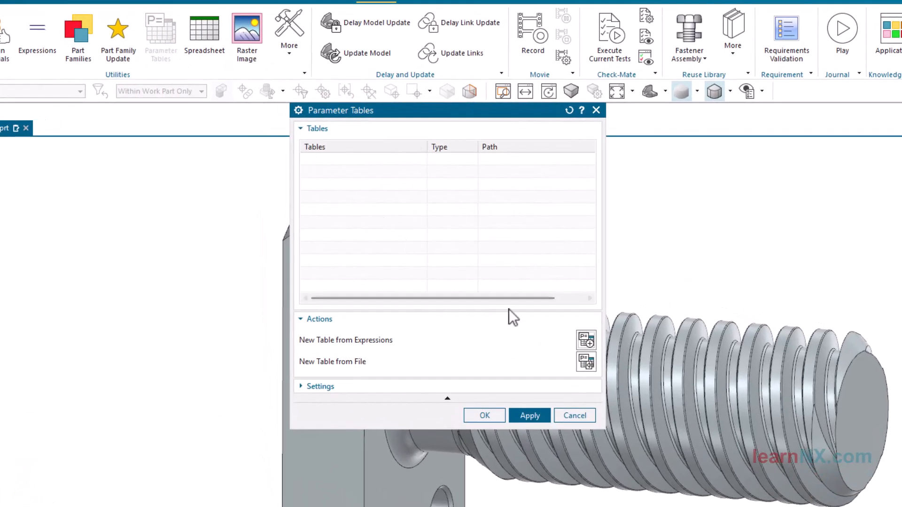
mouse_move(585, 340)
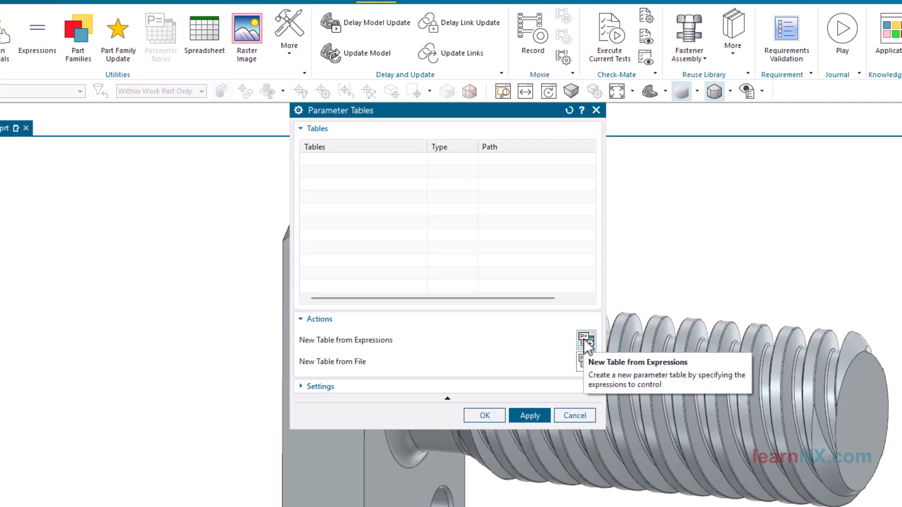
click(583, 344)
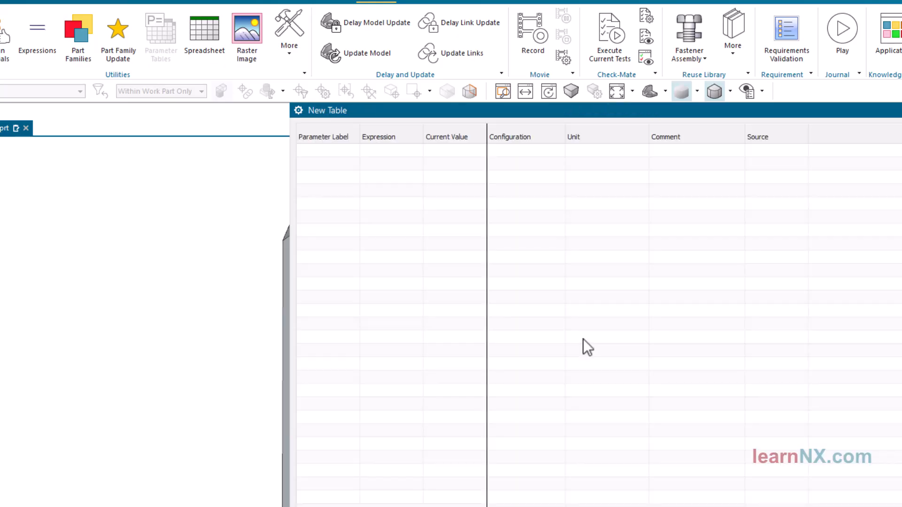
mouse_move(399, 210)
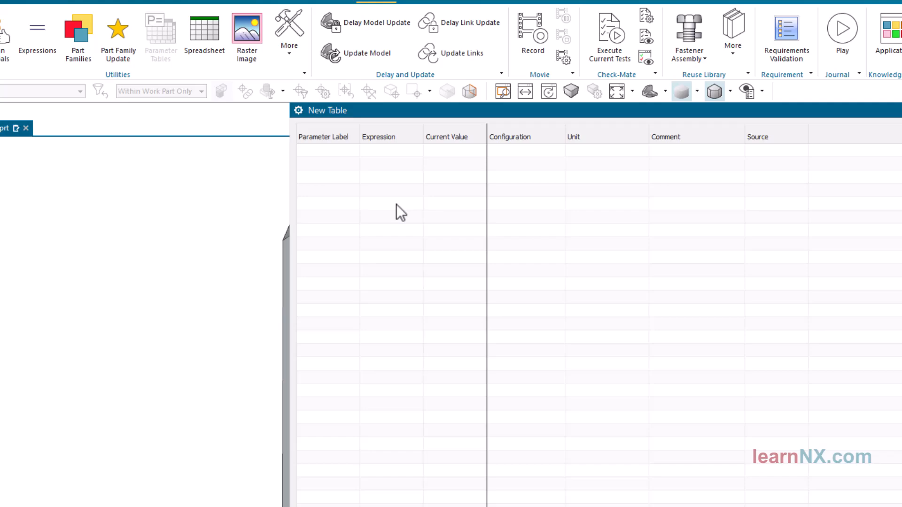
right_click(400, 210)
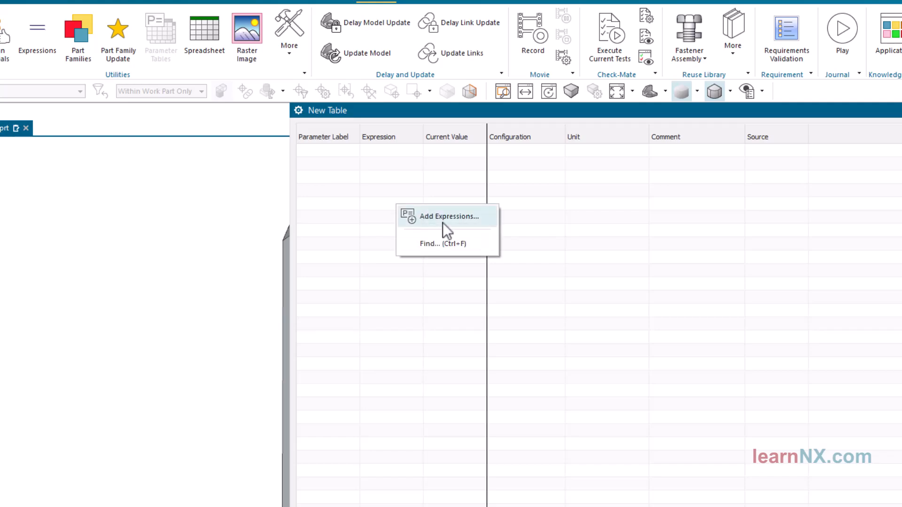
click(448, 216)
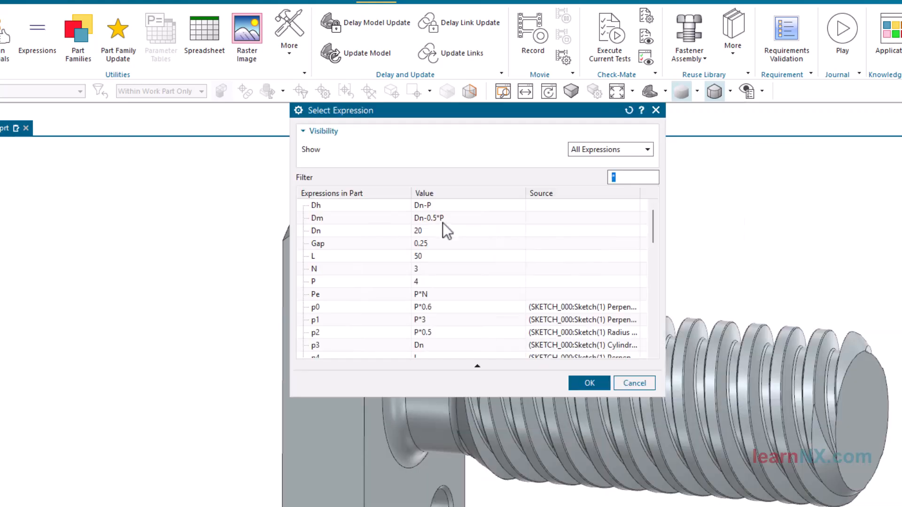
- Add expressions Dn through P (P, N, L, Gap, Dn) and confirm the five-parameter table
key(shift)
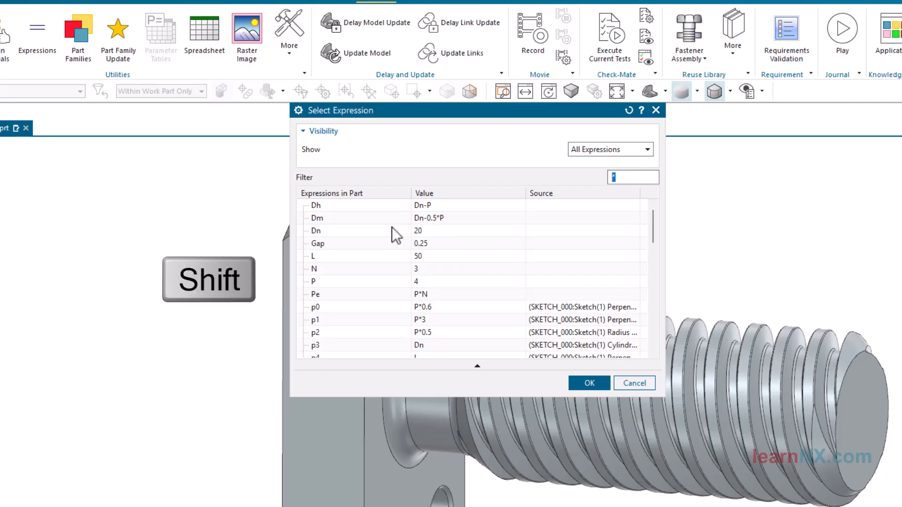
click(316, 231)
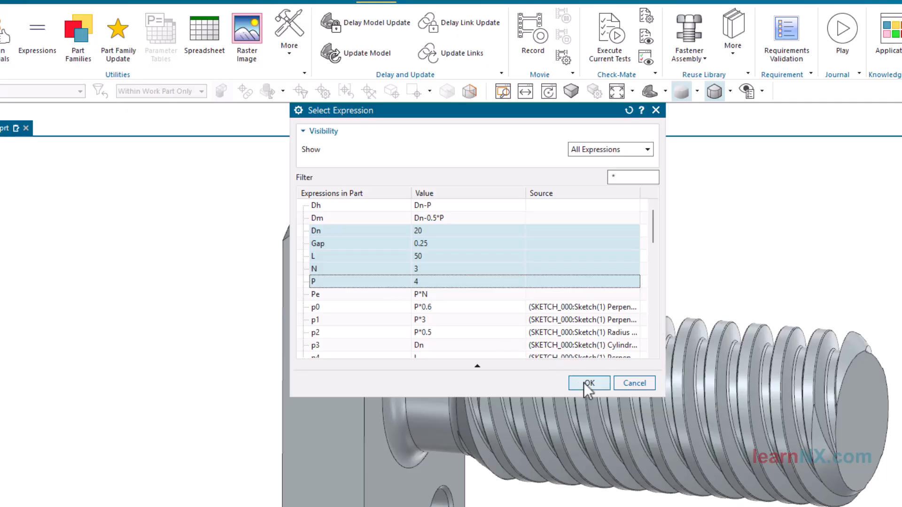
click(588, 384)
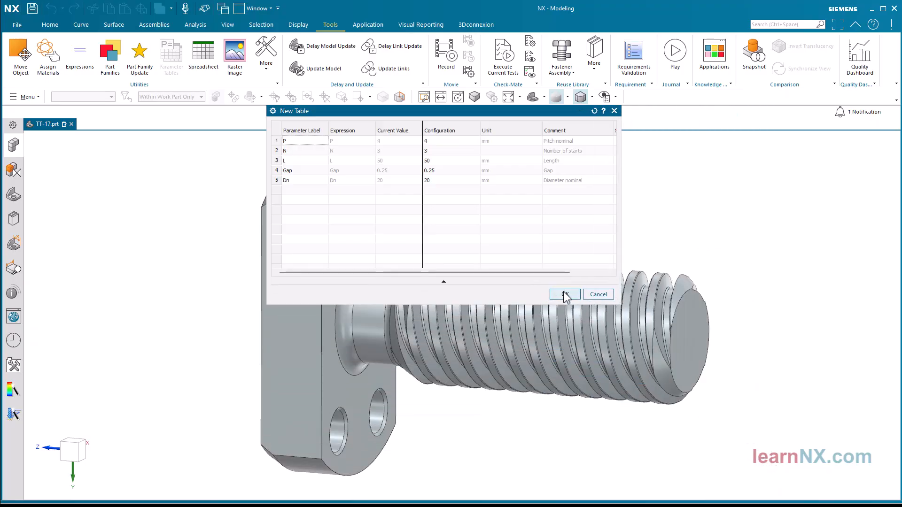
click(564, 294)
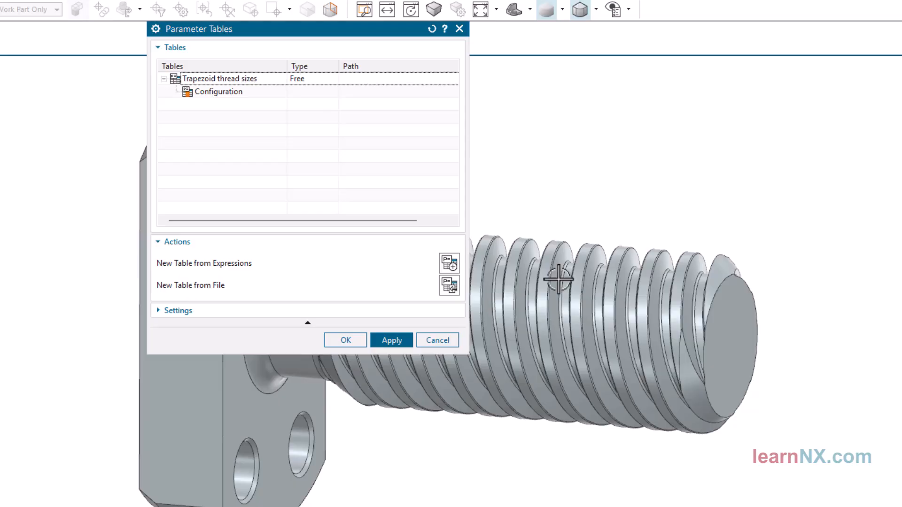
- Rename the first configuration to 'TR 20x4 P12, L50'
double_click(216, 92)
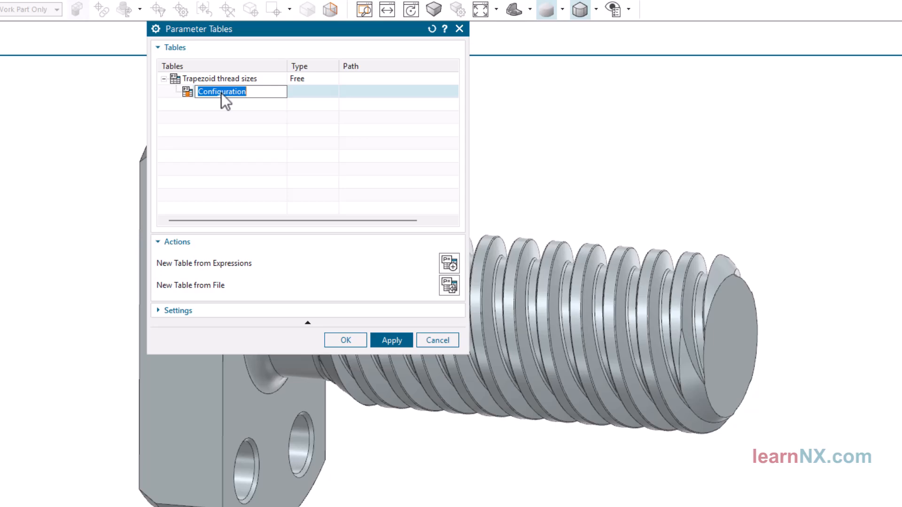
text(TR)
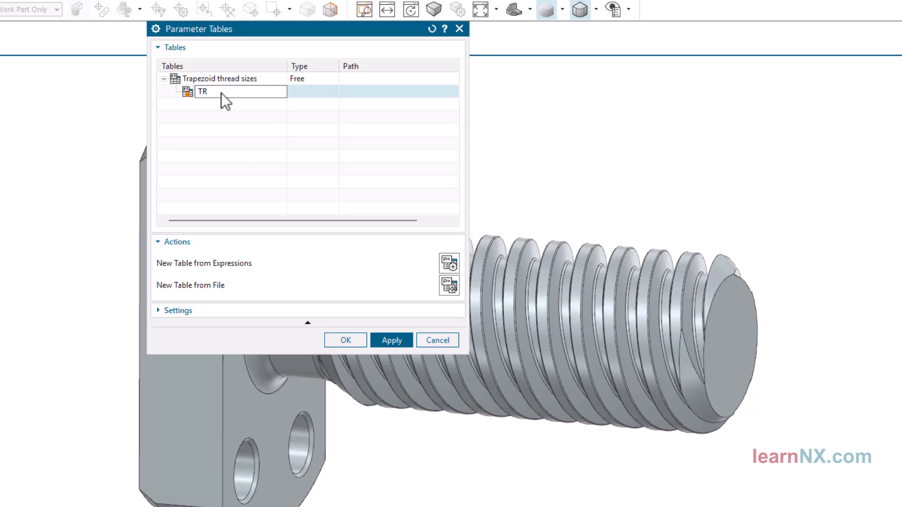
text(20x4)
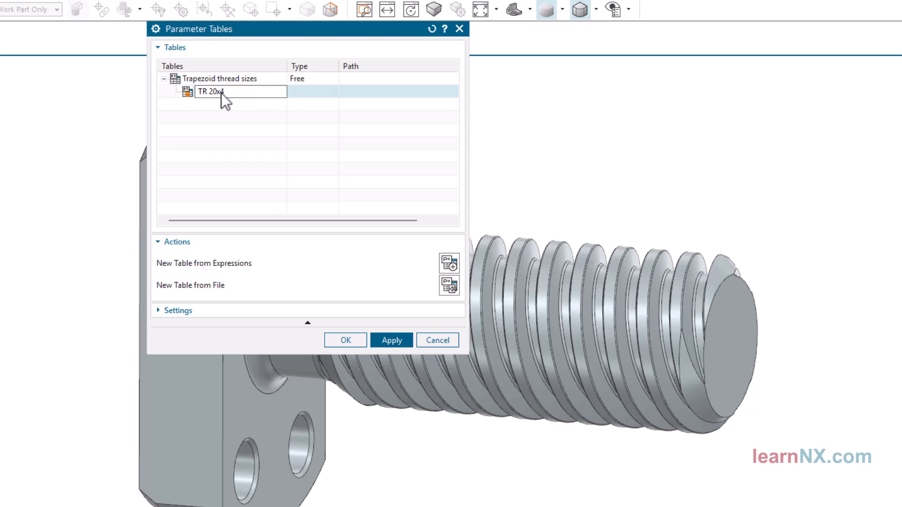
text(P12, L50)
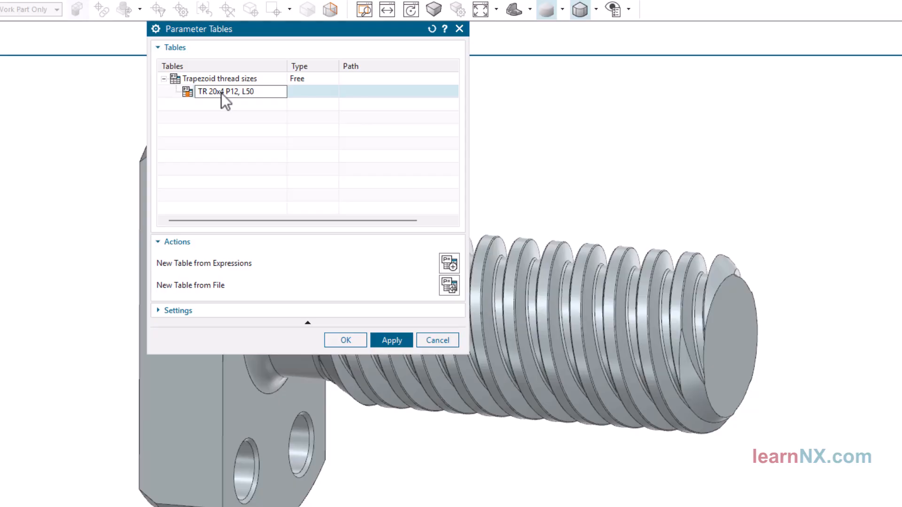
click(222, 92)
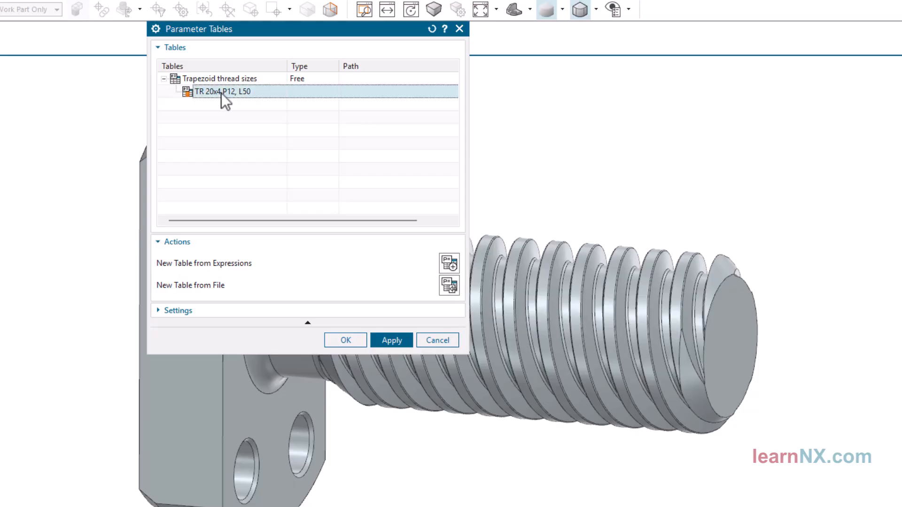
- Add two configurations and name them 'TR 24x5 P10, L120' and 'TR 28x5 P15, L150'
right_click(223, 92)
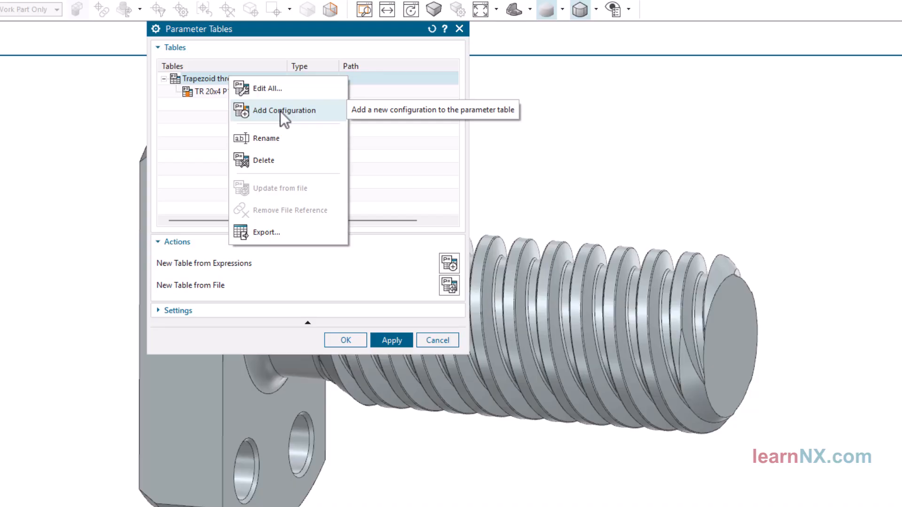
click(284, 111)
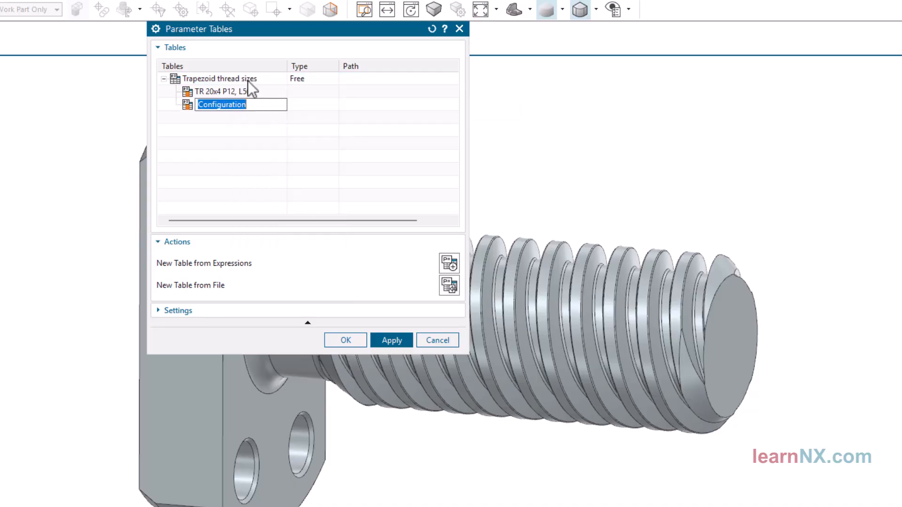
right_click(222, 79)
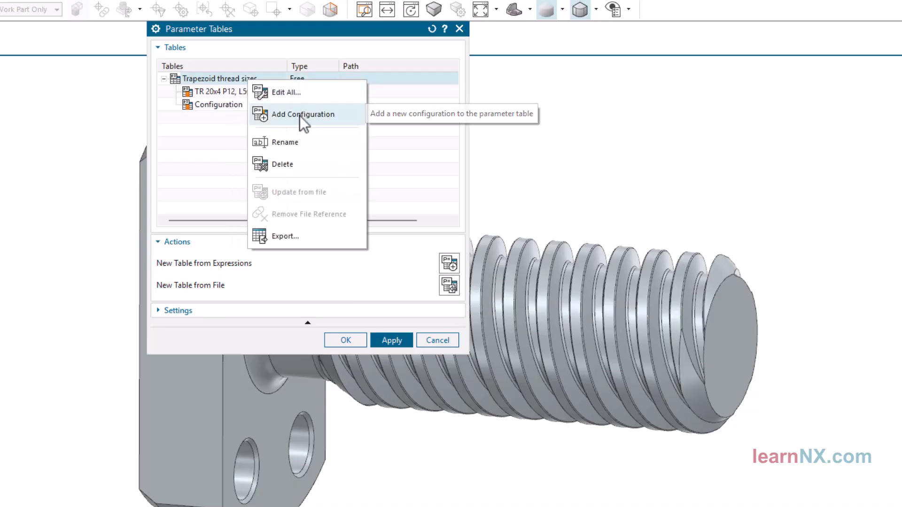
click(303, 114)
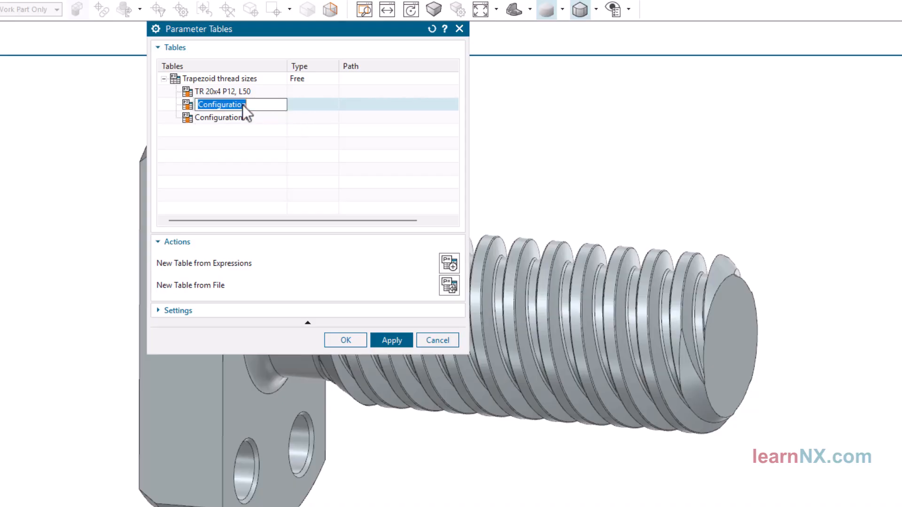
text(TR 24x5 P10, L100)
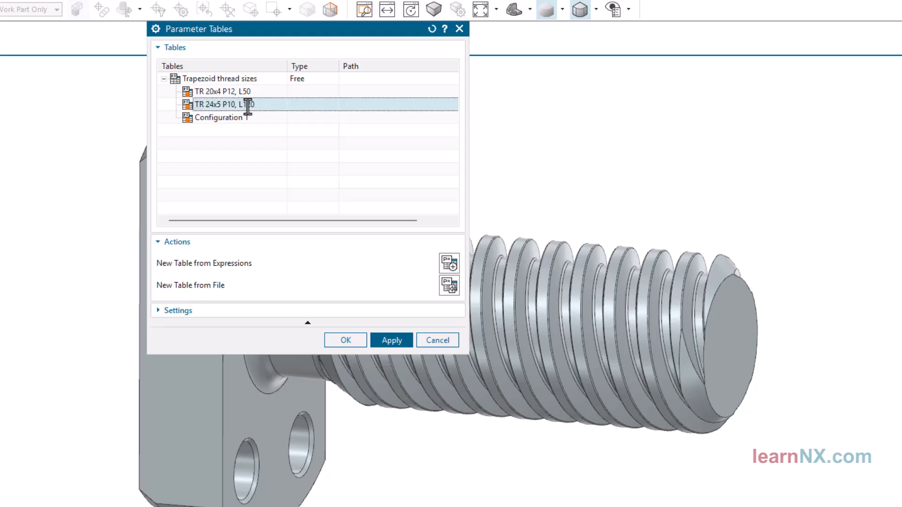
double_click(223, 117)
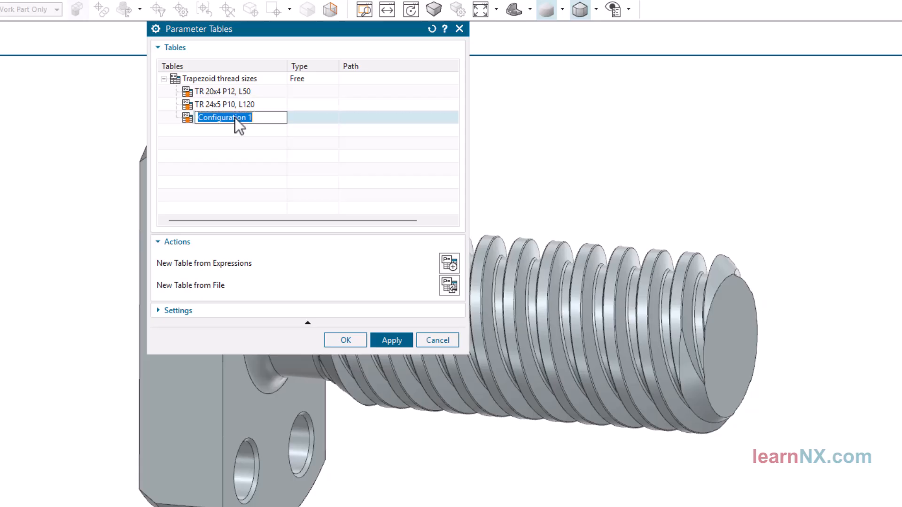
text(TR 28x5 P15, L150)
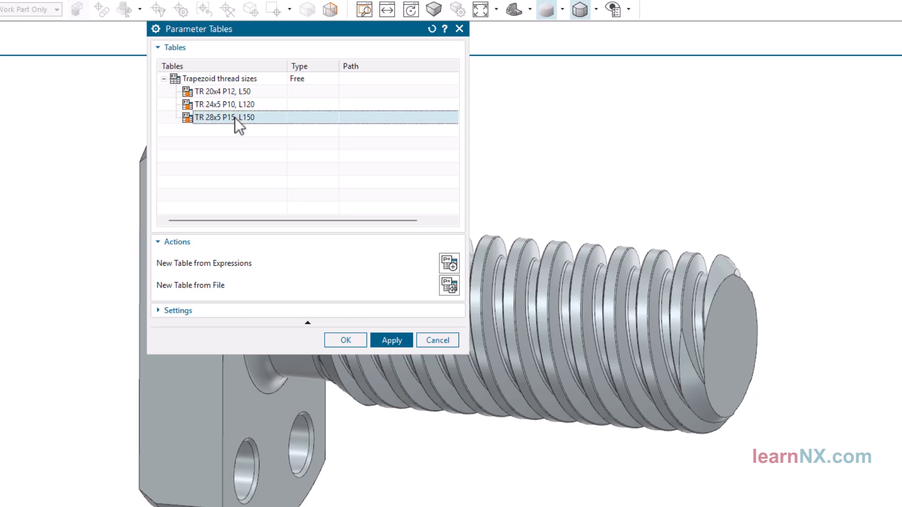
right_click(223, 116)
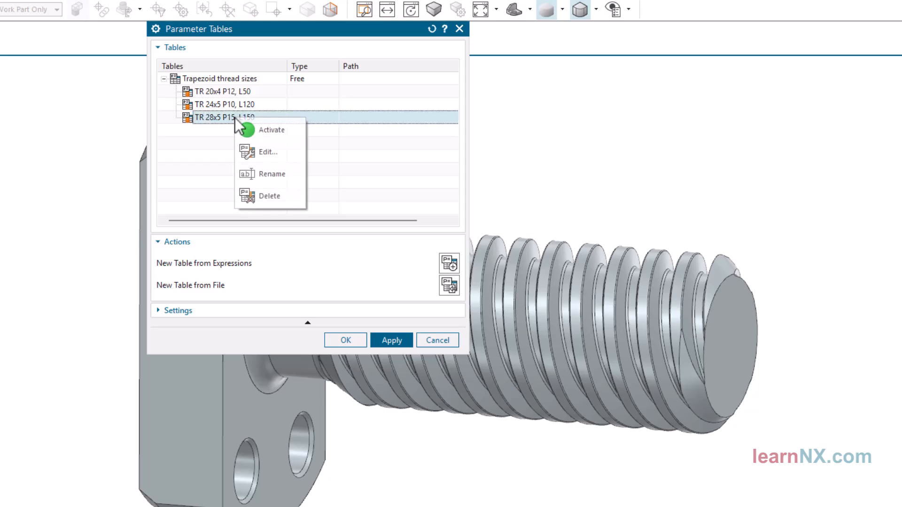
mouse_move(274, 159)
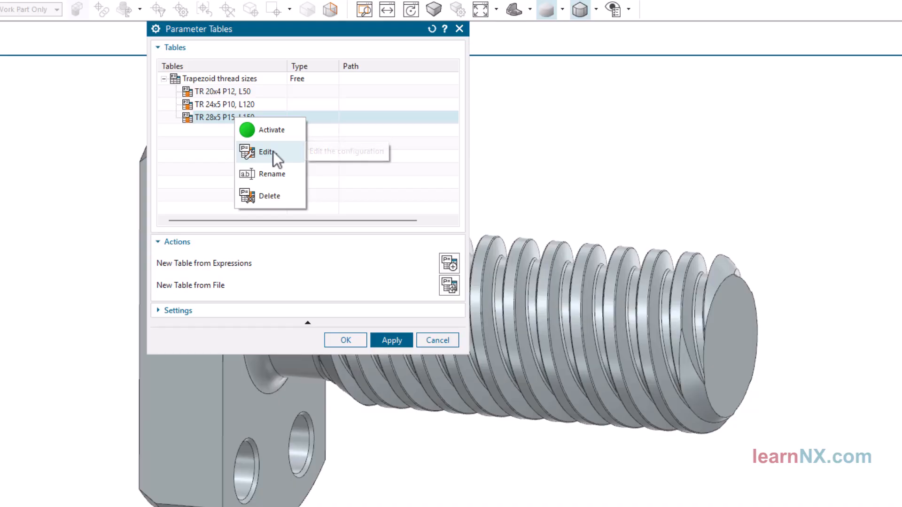
click(265, 152)
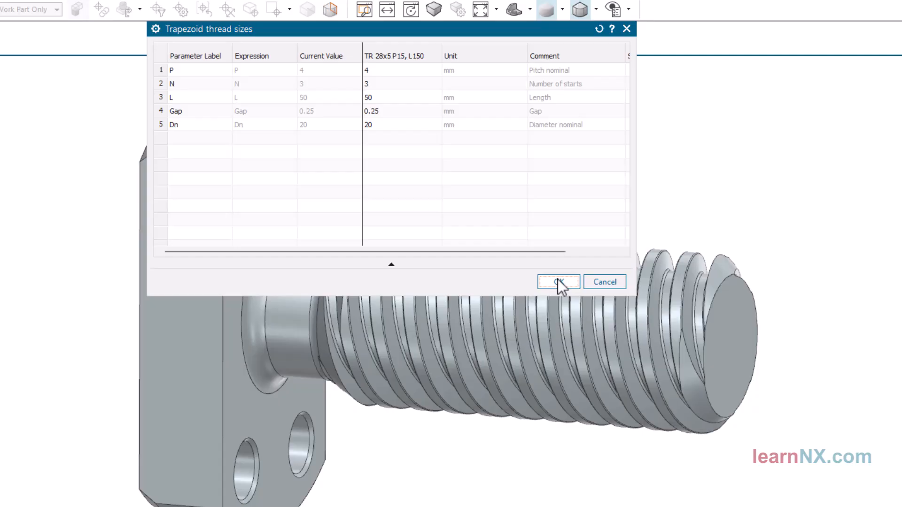
click(558, 282)
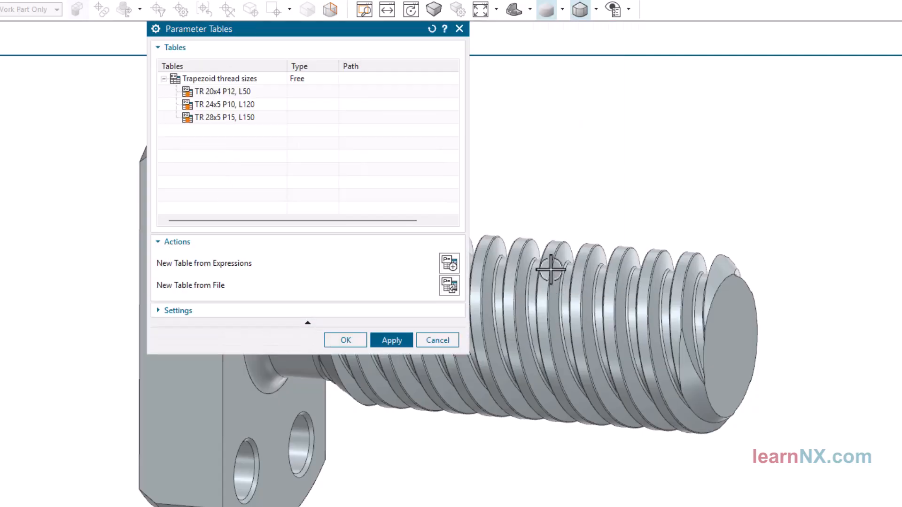
- Edit all configurations to P/N/L/Gap/Dn of 4/3/50/0.25/20, 5/2/120/0.25/24 and 5/3/150/0.25/28
right_click(217, 79)
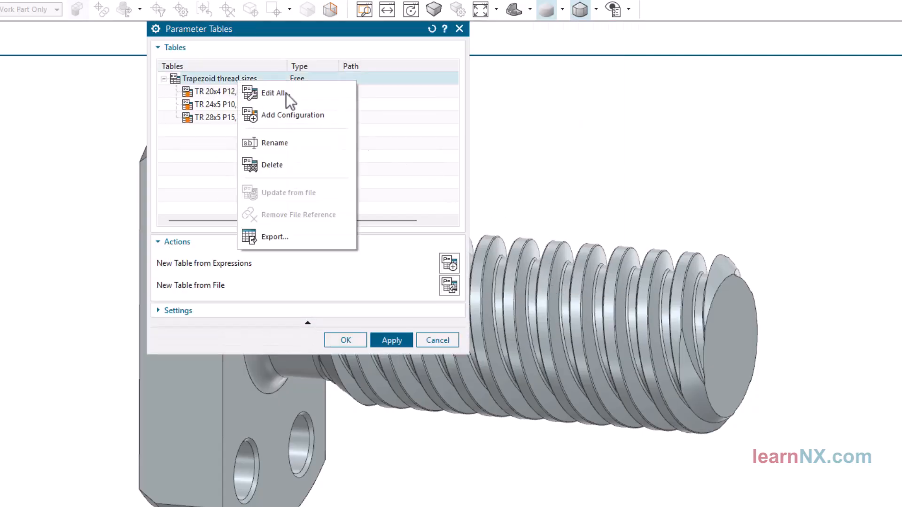
click(272, 92)
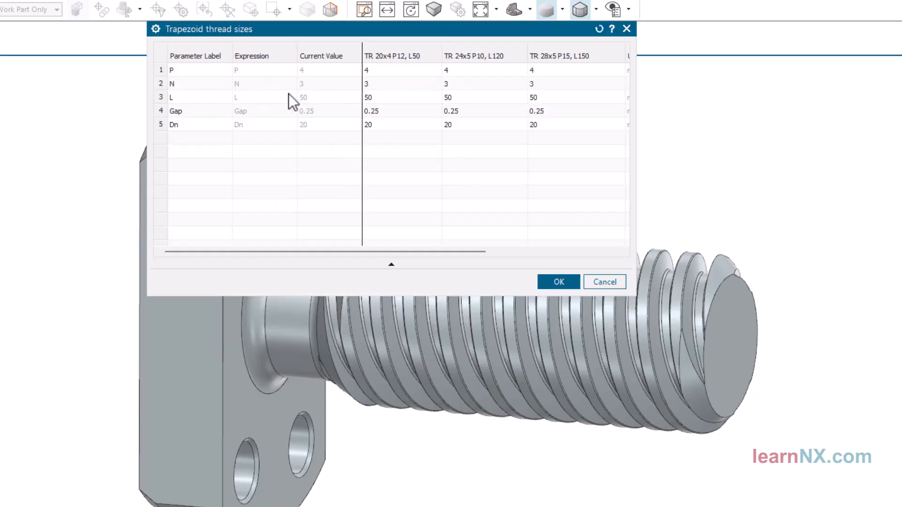
mouse_move(633, 164)
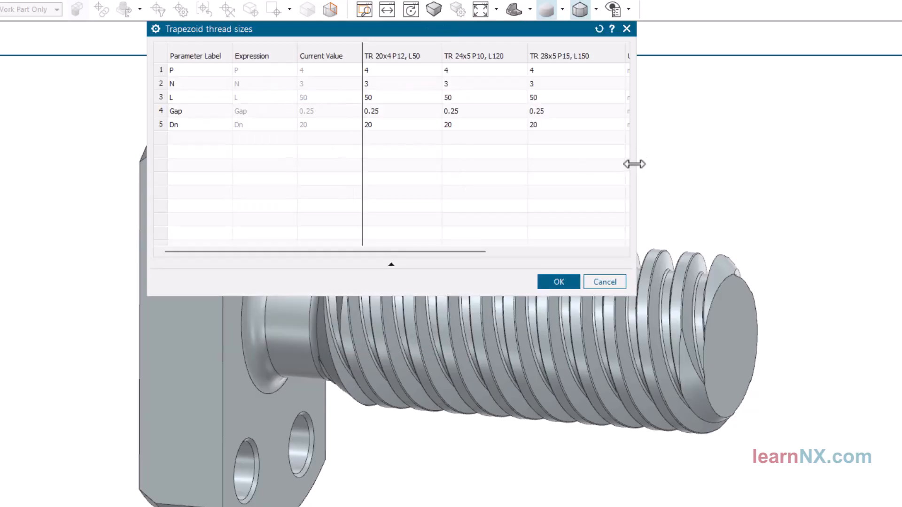
drag(632, 164, 770, 163)
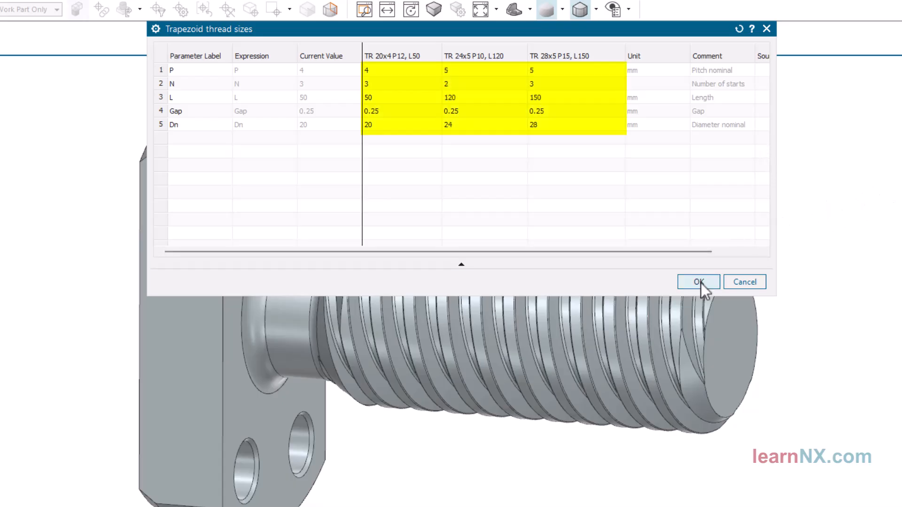
click(699, 282)
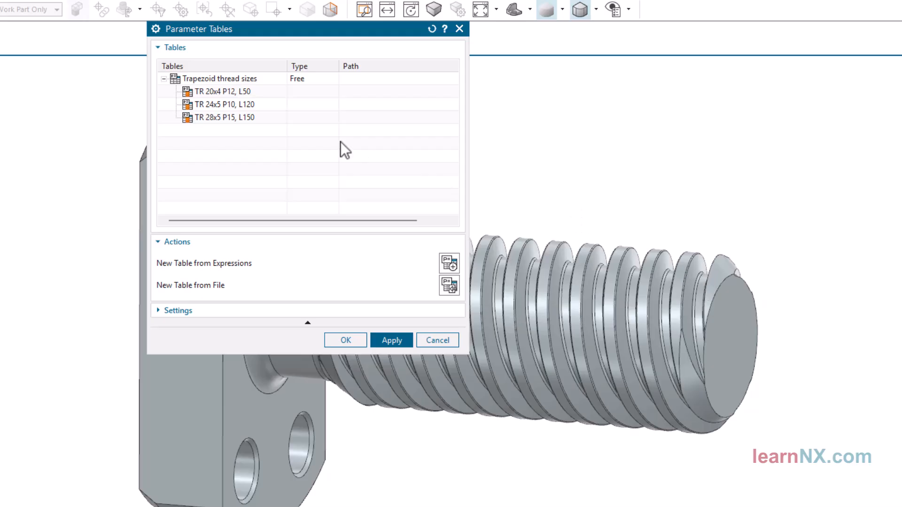
- Activate the TR 24x5 P10, L120 configuration and rebuild the screw
right_click(225, 105)
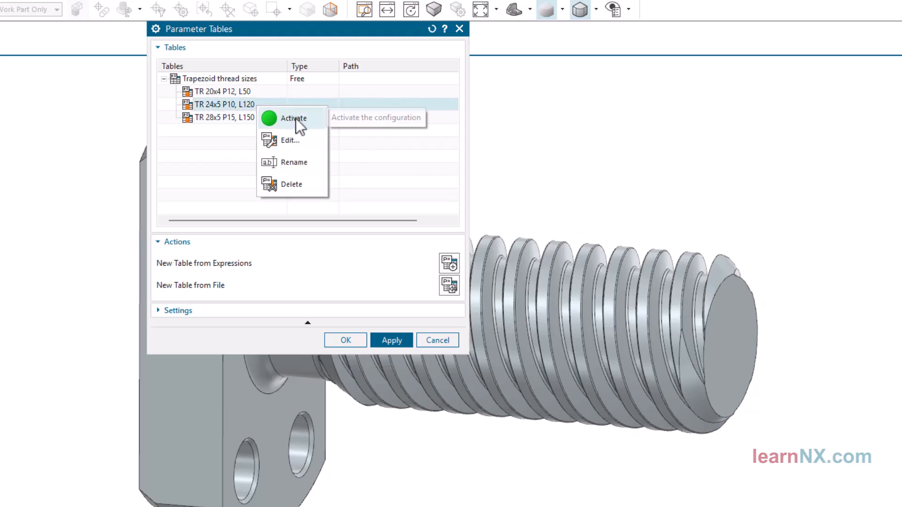
click(293, 118)
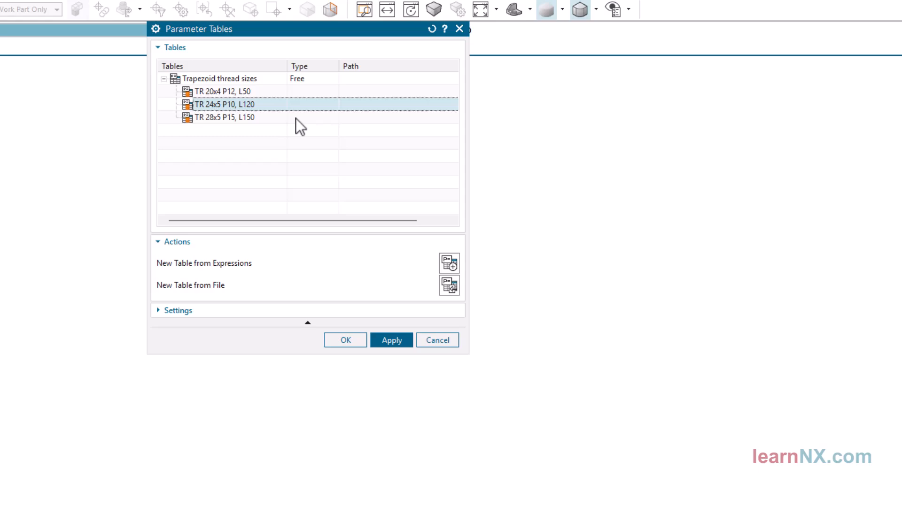
click(391, 340)
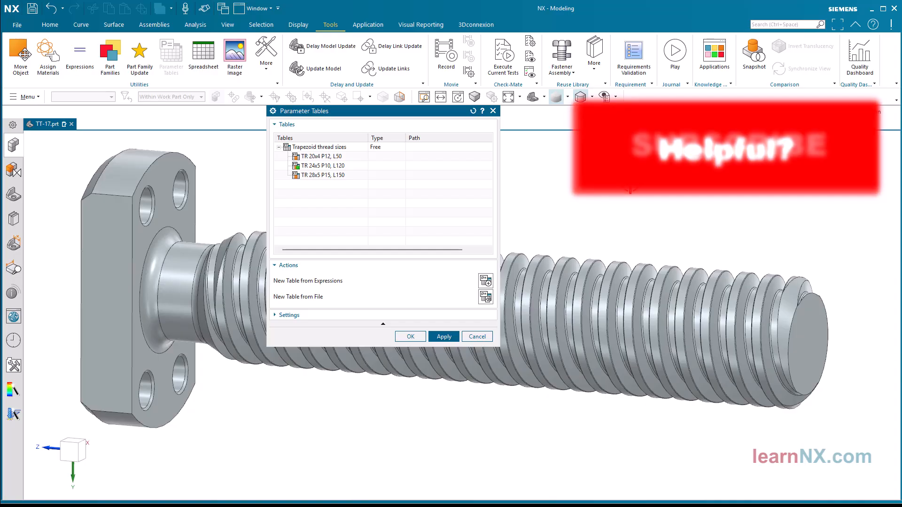
- Activate TR 28x5 P15, L150, rebuild the longer thicker screw and close Parameter Tables
right_click(322, 175)
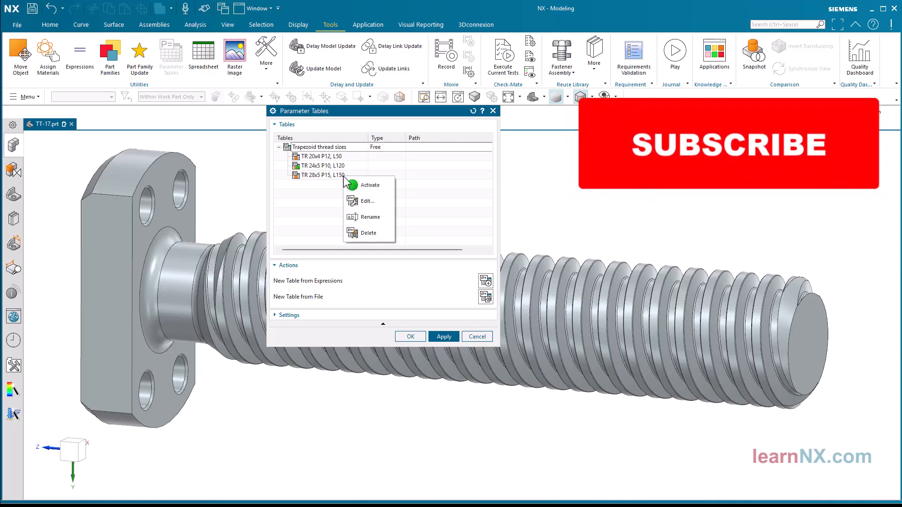
click(370, 184)
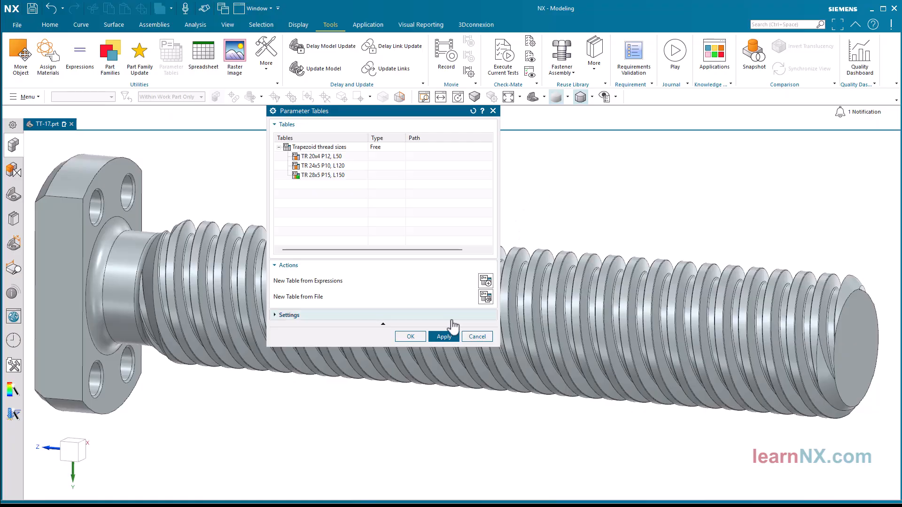
click(444, 336)
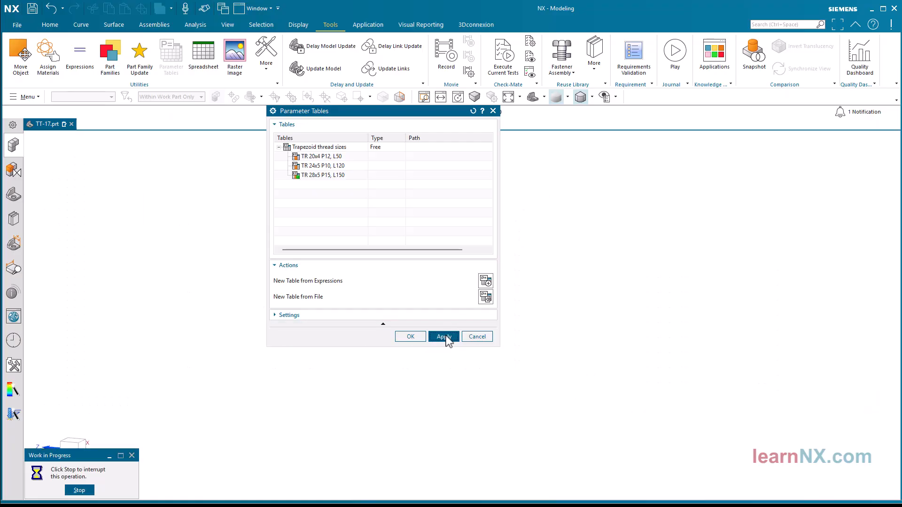
click(443, 336)
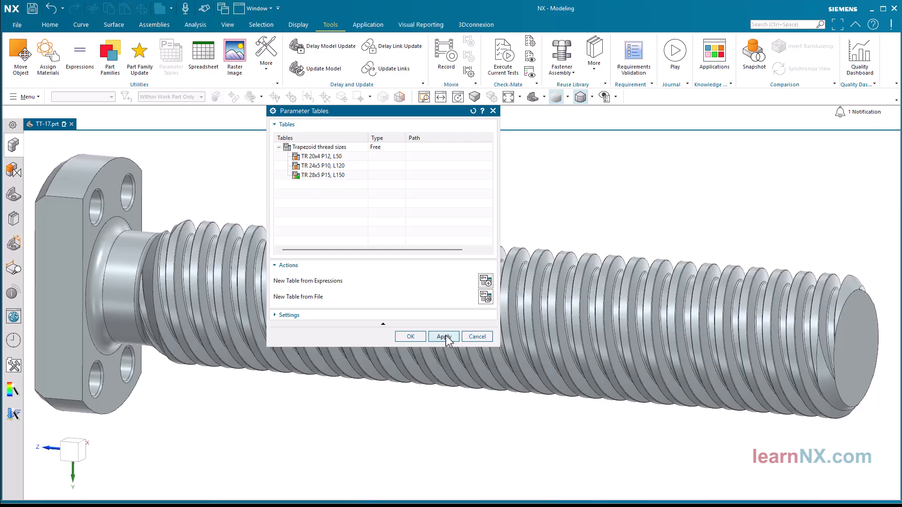
mouse_move(411, 340)
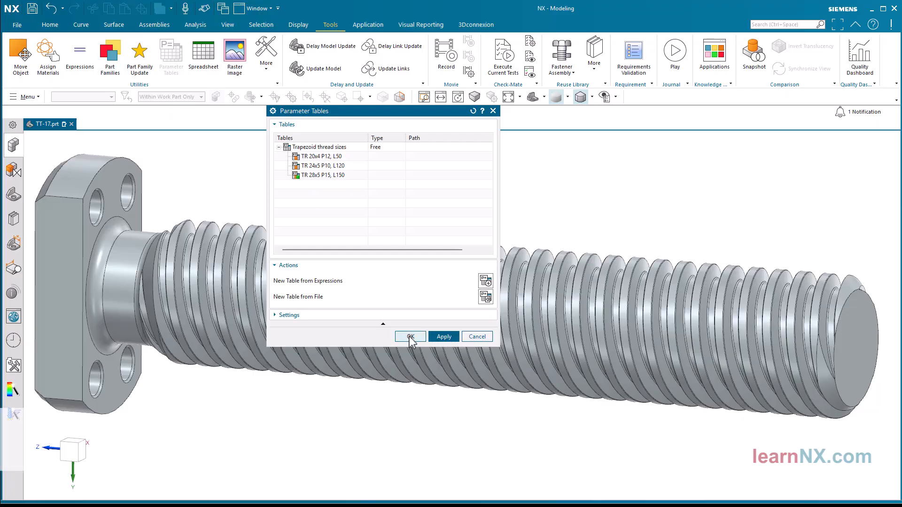
click(409, 336)
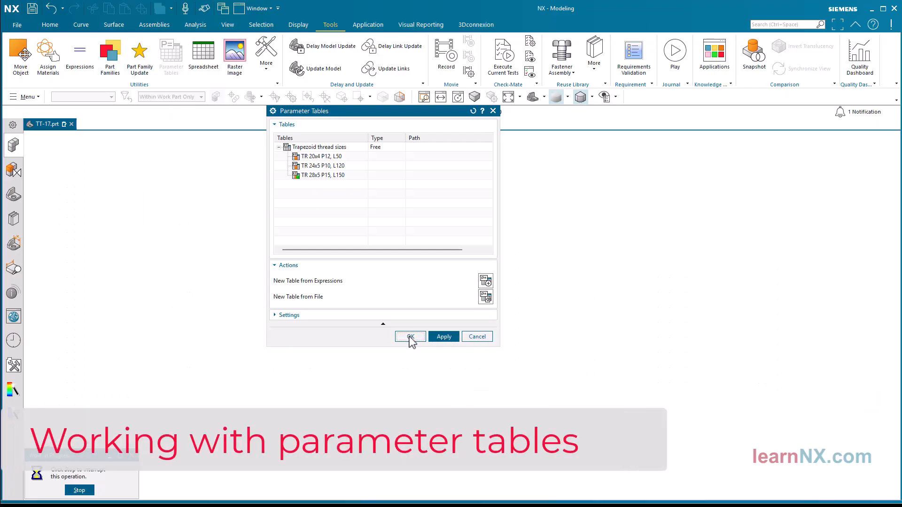
click(410, 336)
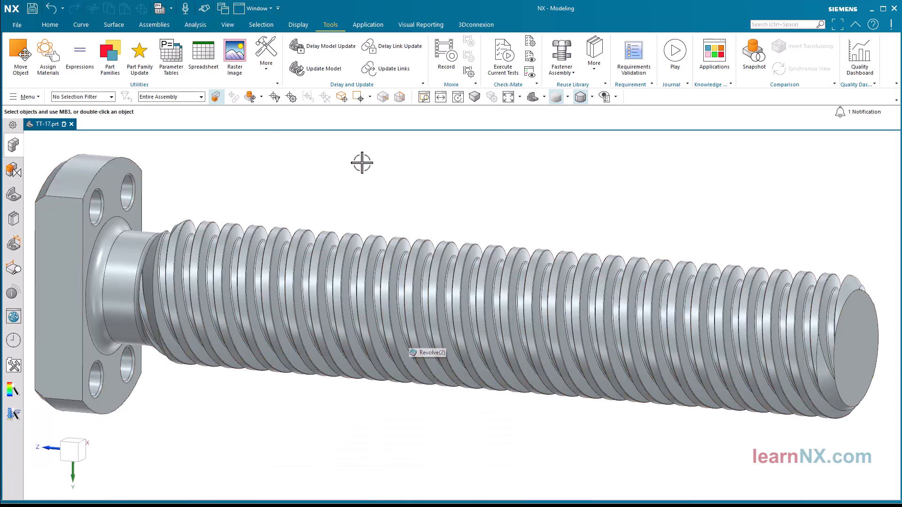
mouse_move(79, 52)
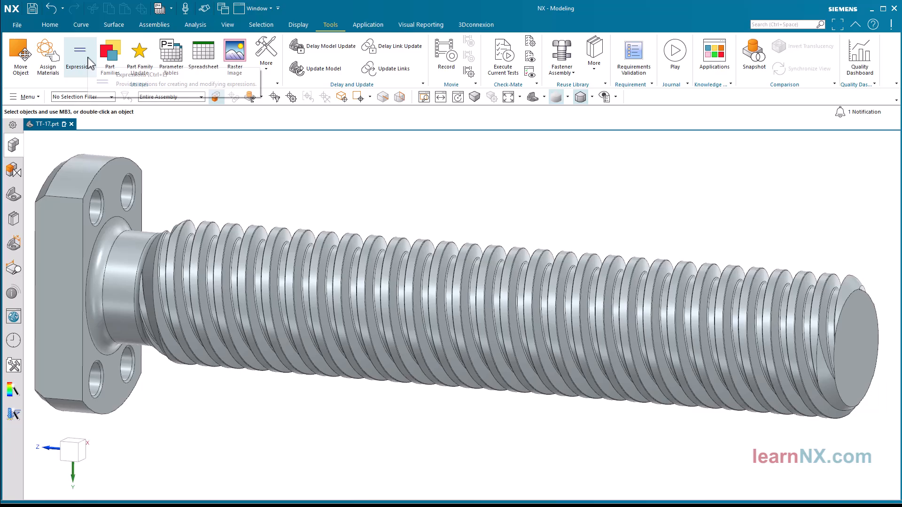
click(79, 51)
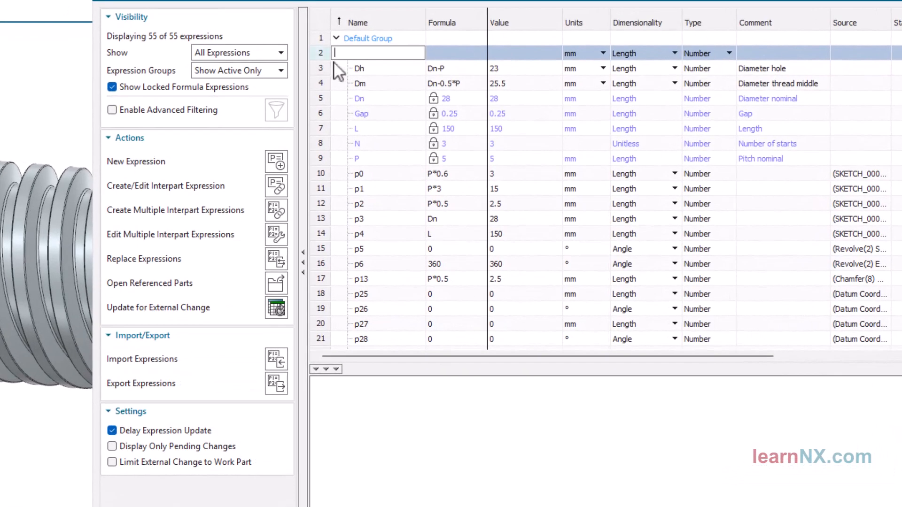
click(454, 99)
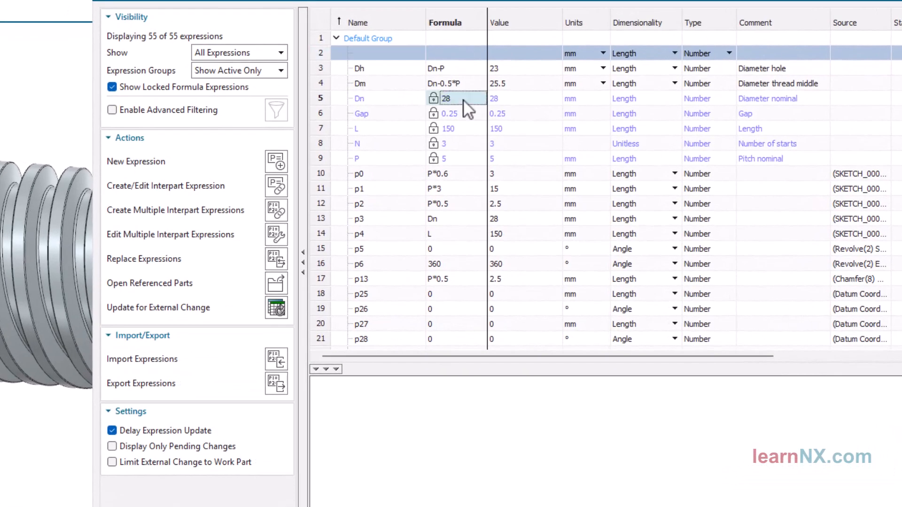
mouse_move(450, 120)
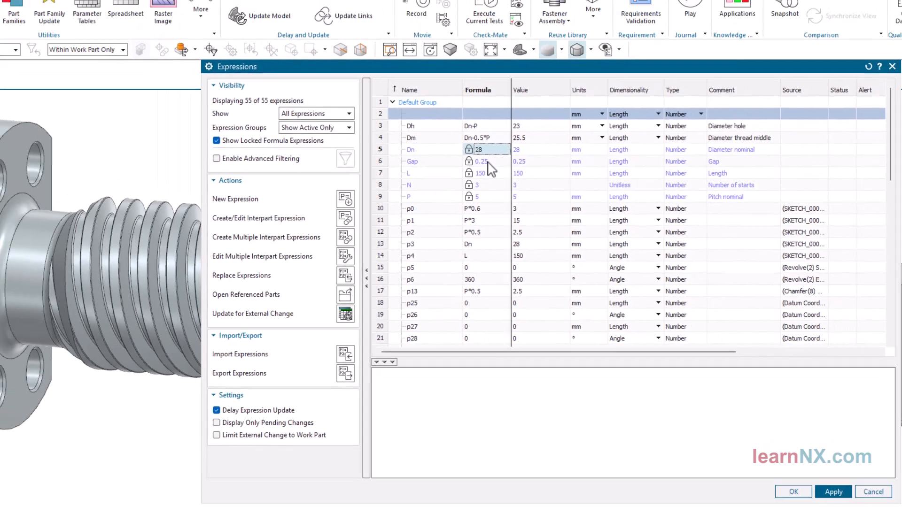
click(793, 505)
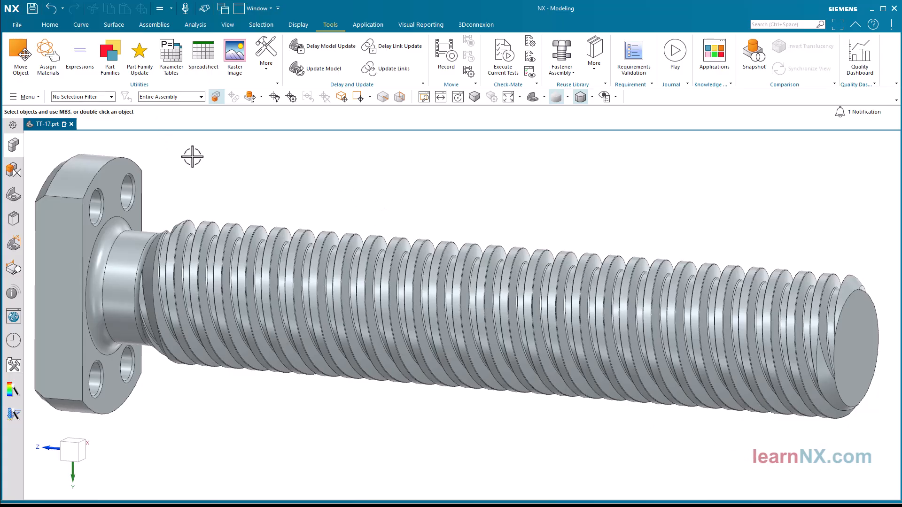
mouse_move(171, 51)
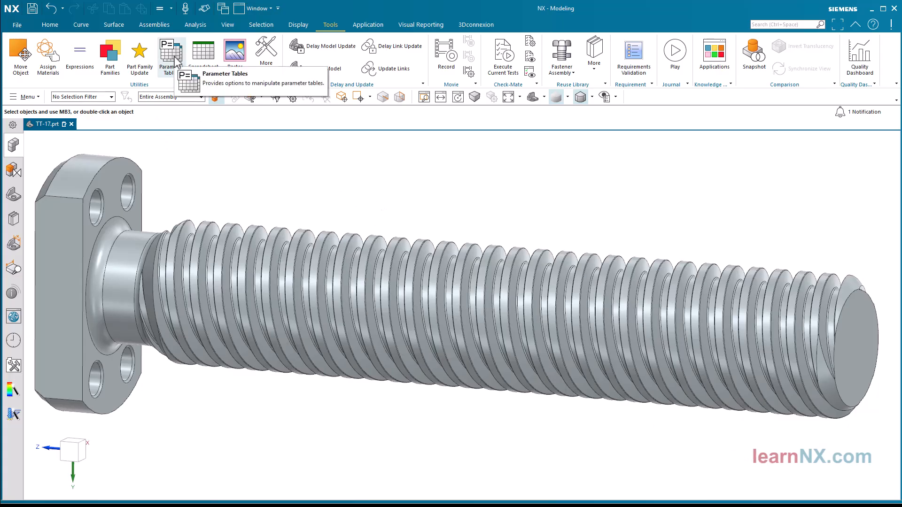
- Deactivate the TR 28x5 P15, L150 configuration so the parameters unlock
click(171, 49)
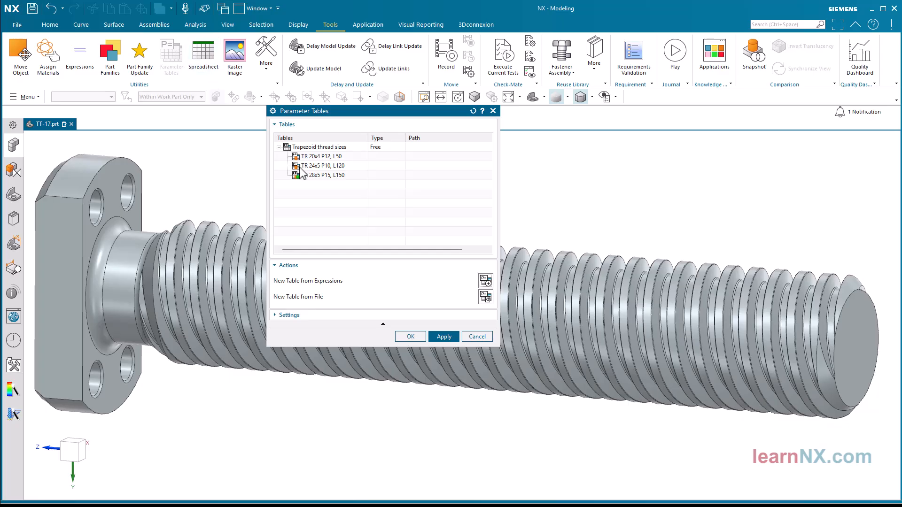
right_click(325, 175)
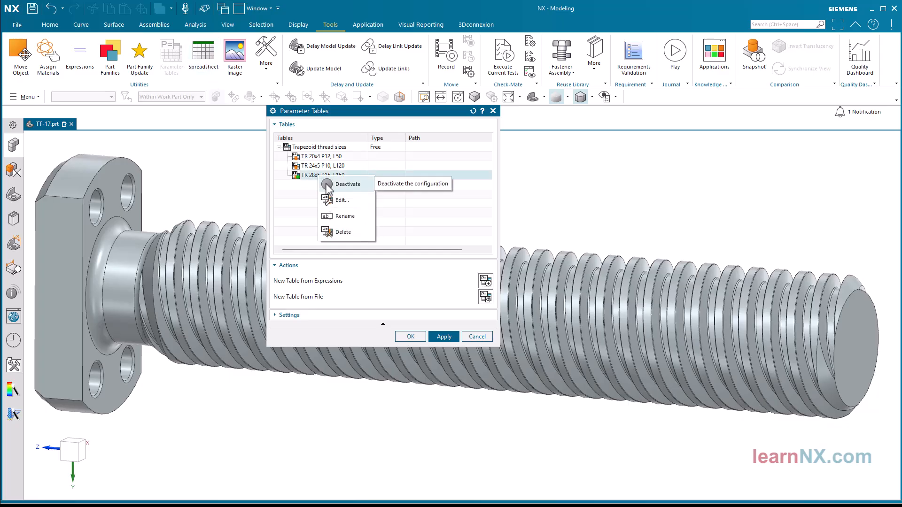
click(347, 184)
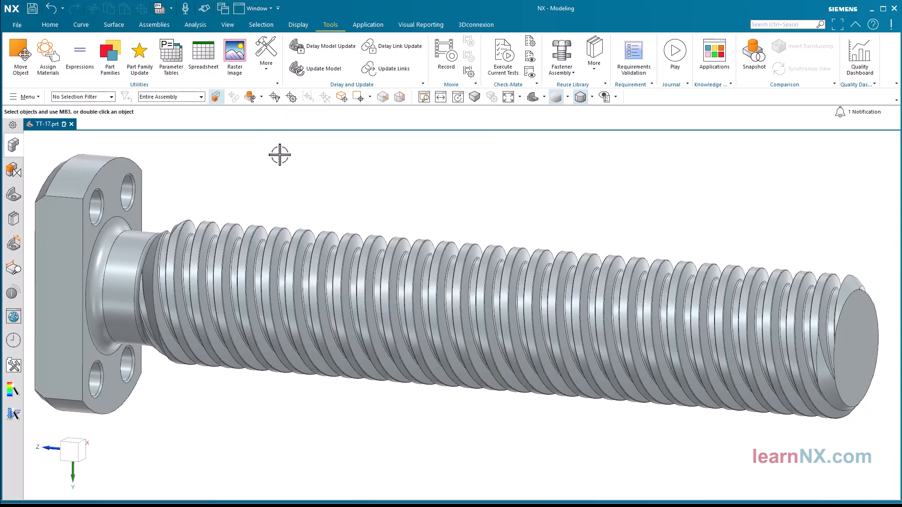
- In Expressions, change the screw length L from 150 to 120
click(79, 52)
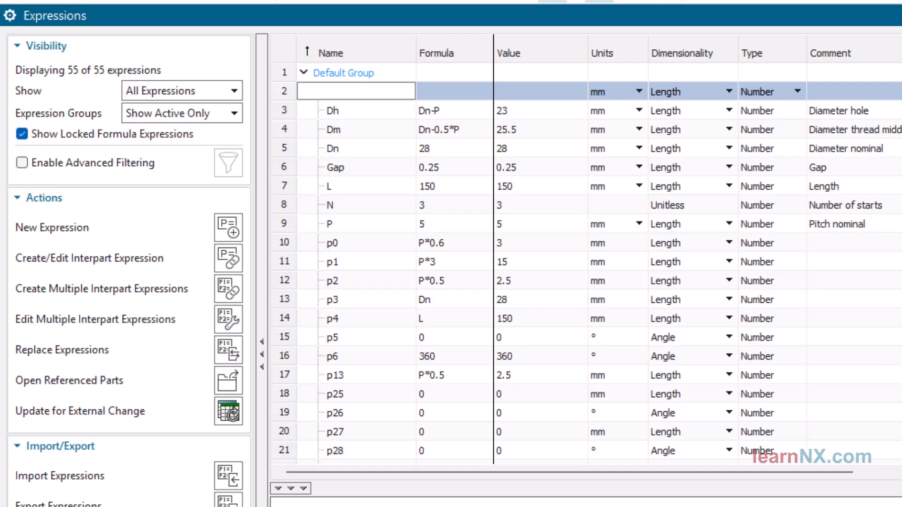
double_click(436, 185)
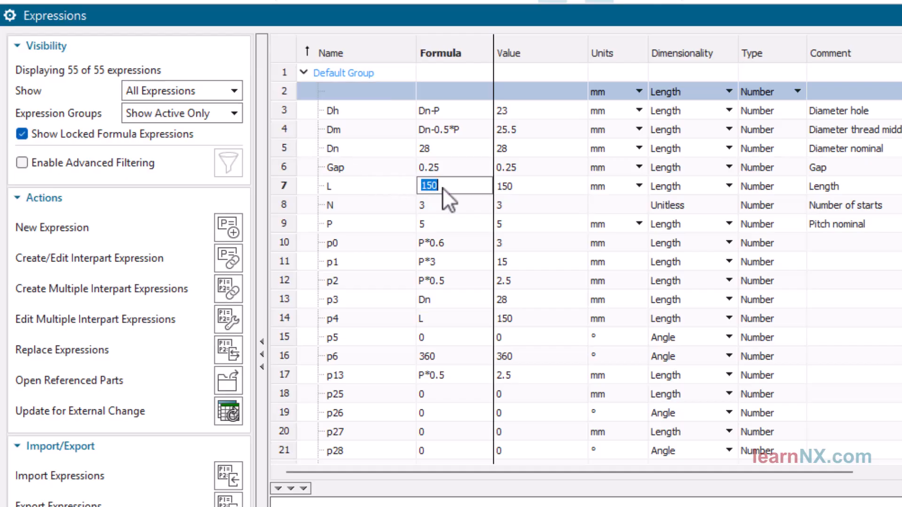
text(120)
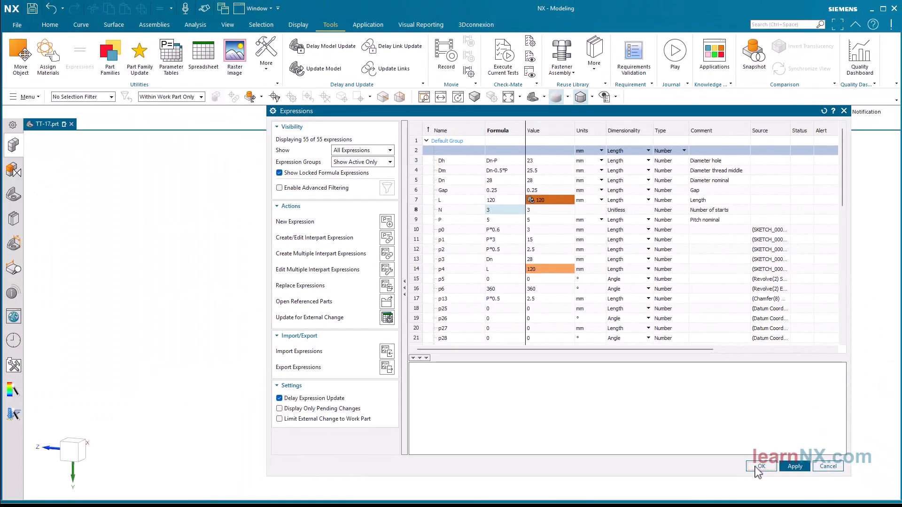
click(761, 466)
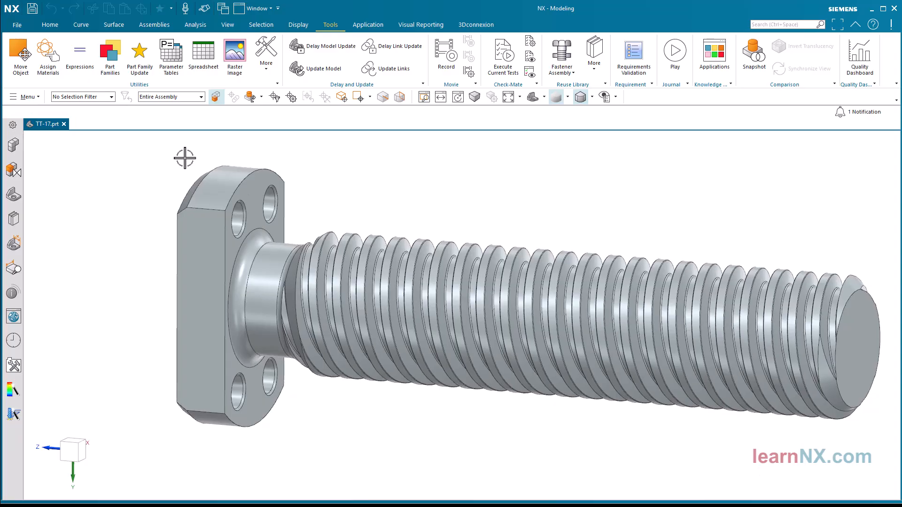
mouse_move(171, 51)
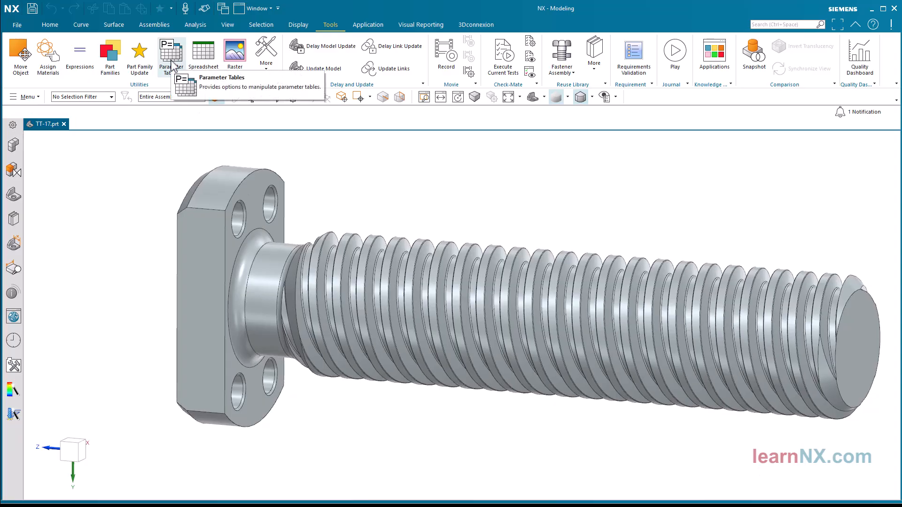
- Export the Trapezoid thread sizes table to an Excel worksheet and close it
click(171, 52)
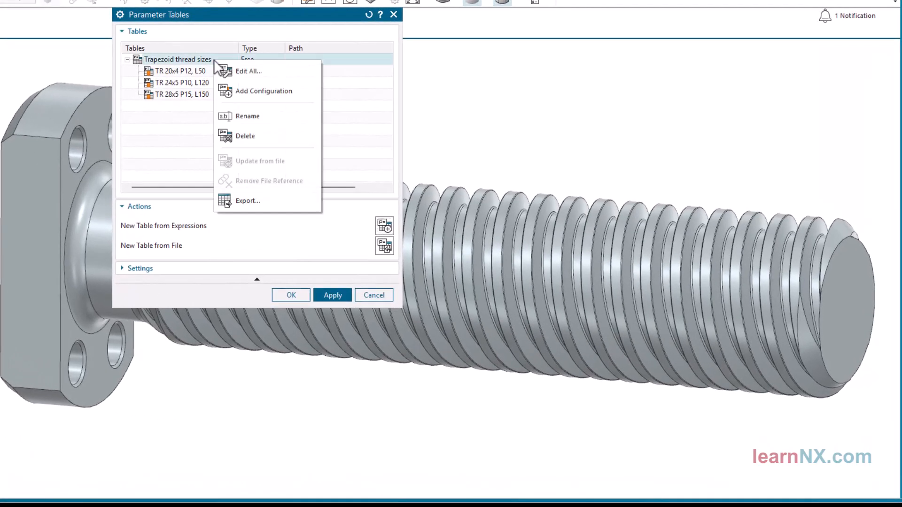
mouse_move(255, 203)
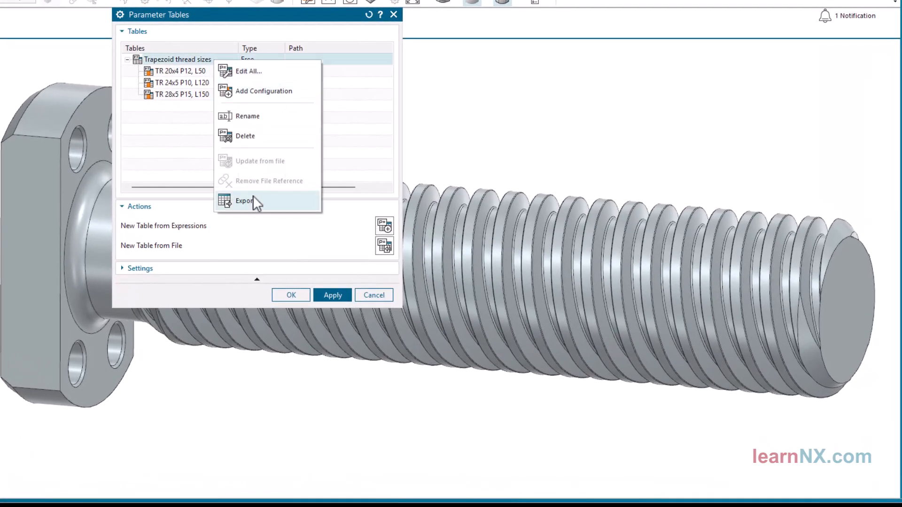
click(244, 200)
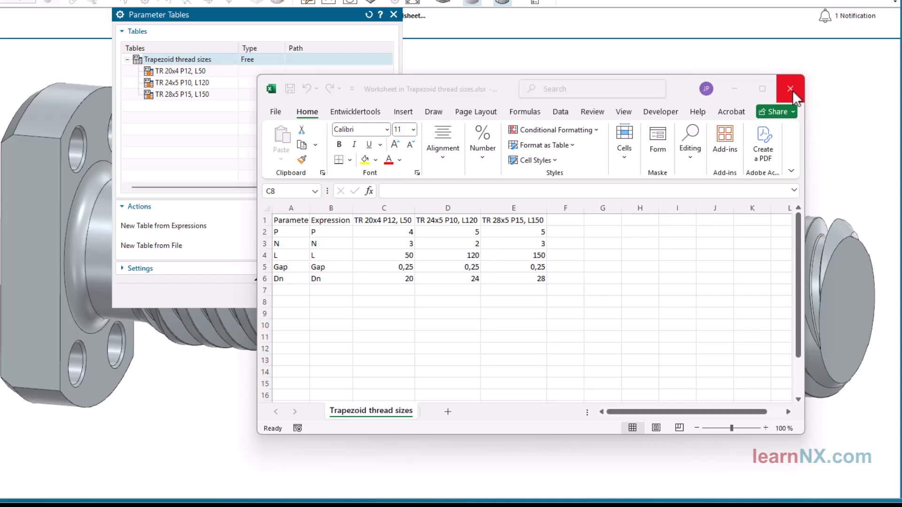
click(789, 88)
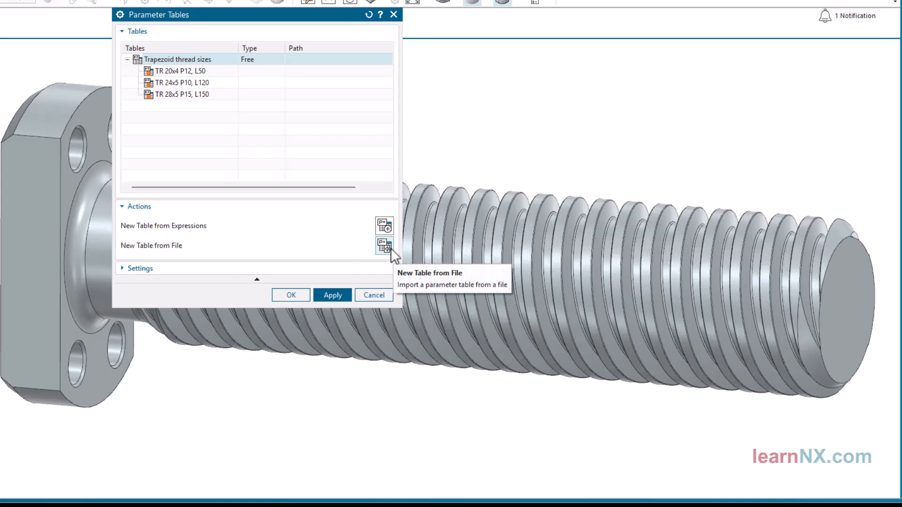
- Browse New Table from File for a spreadsheet to import, then cancel
click(383, 244)
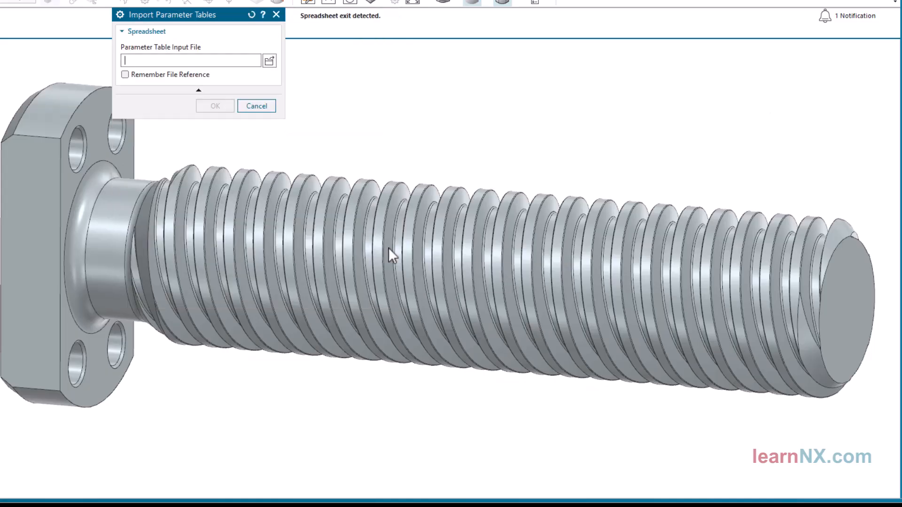
click(269, 60)
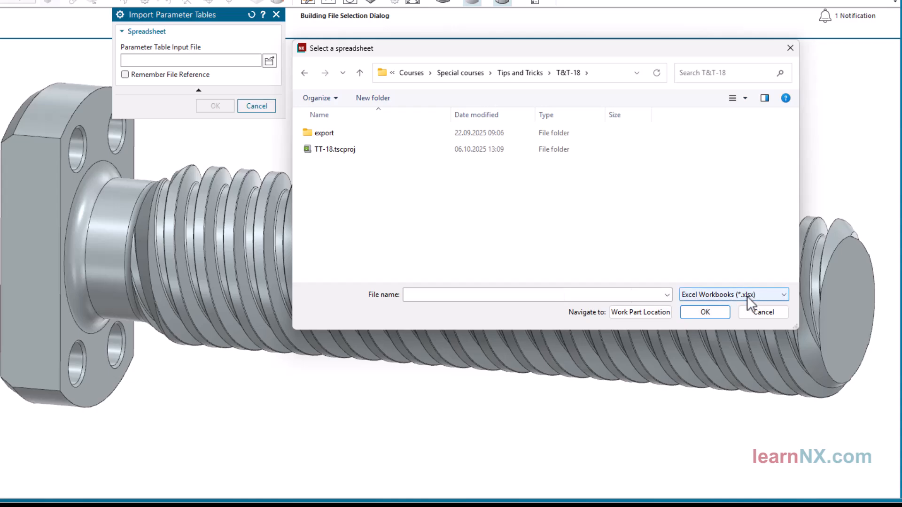
click(763, 313)
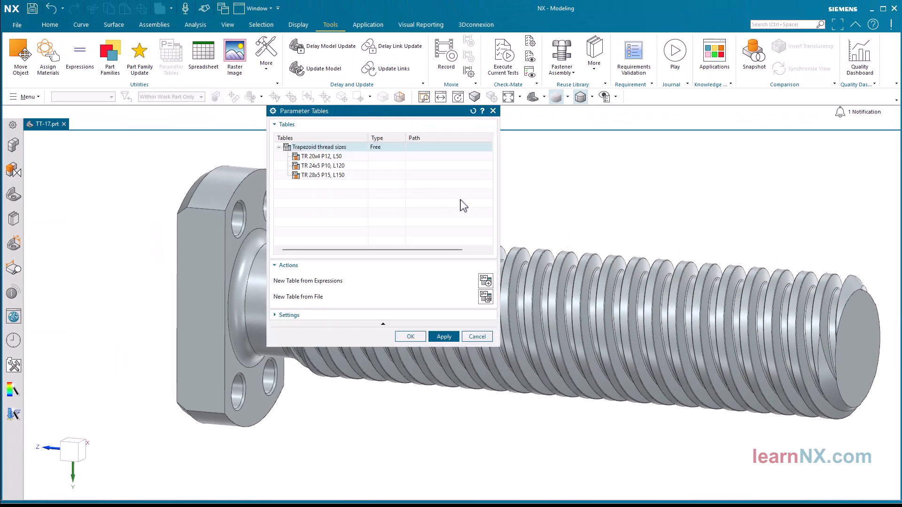
- Activate the TR 20x4 P12, L50 configuration so the screw rebuilds small
right_click(325, 156)
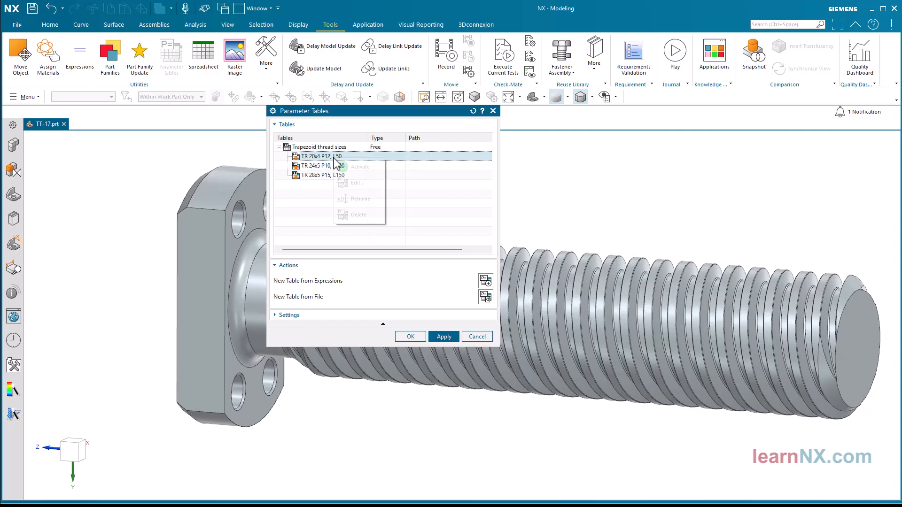
click(359, 167)
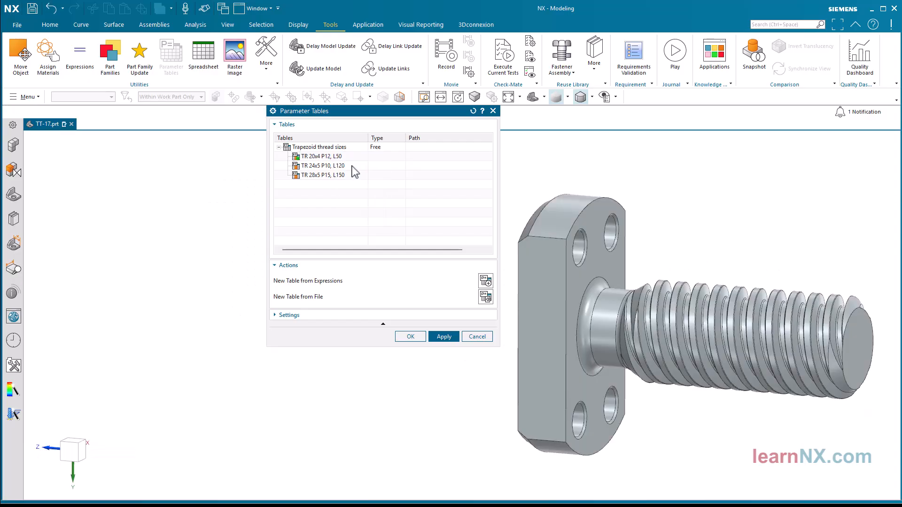
click(321, 165)
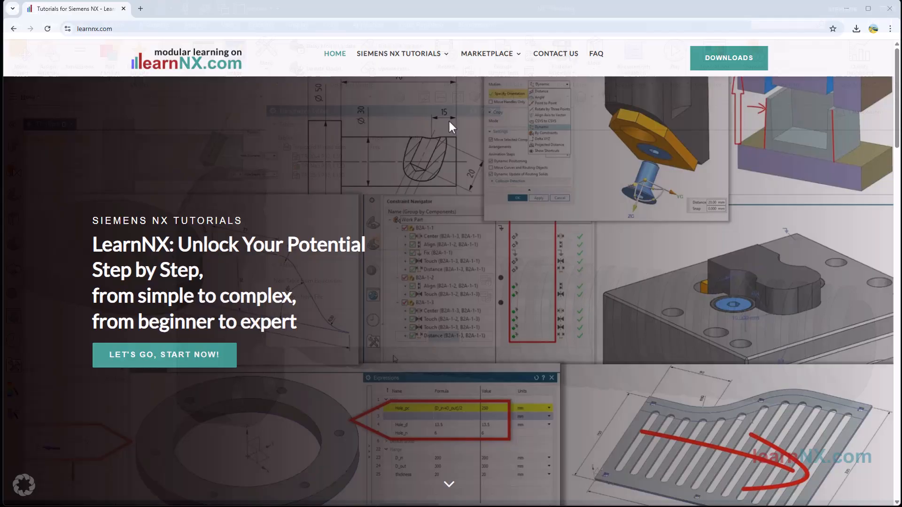
- Go to the learnNX Modular Design tutorials page and scroll to the PF part-family lessons
click(398, 53)
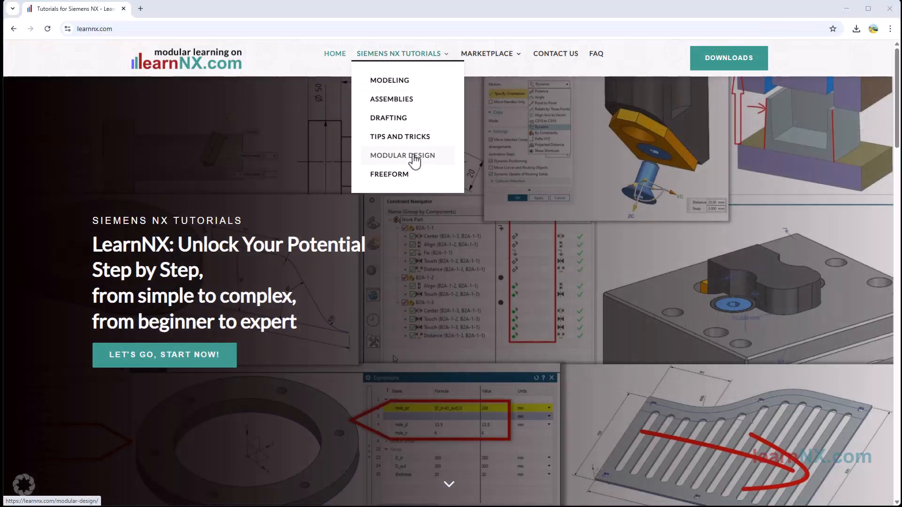
click(402, 156)
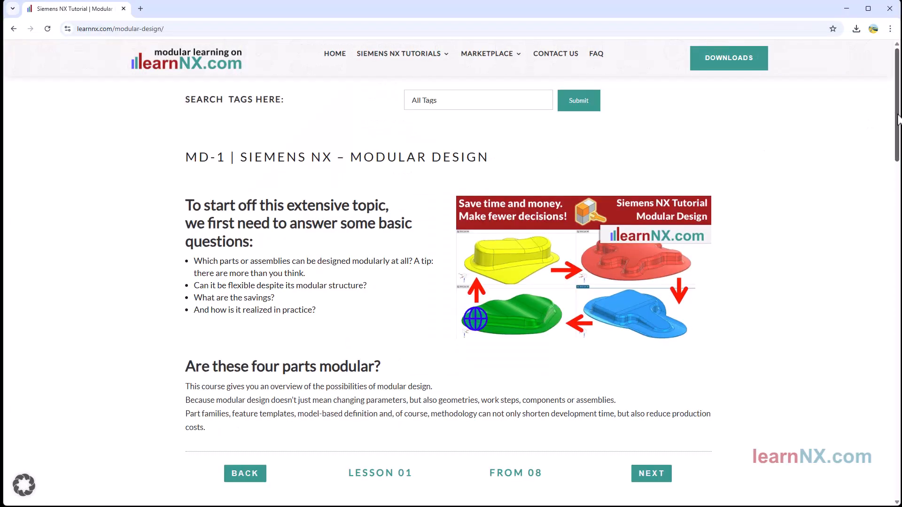
scroll(down, 3)
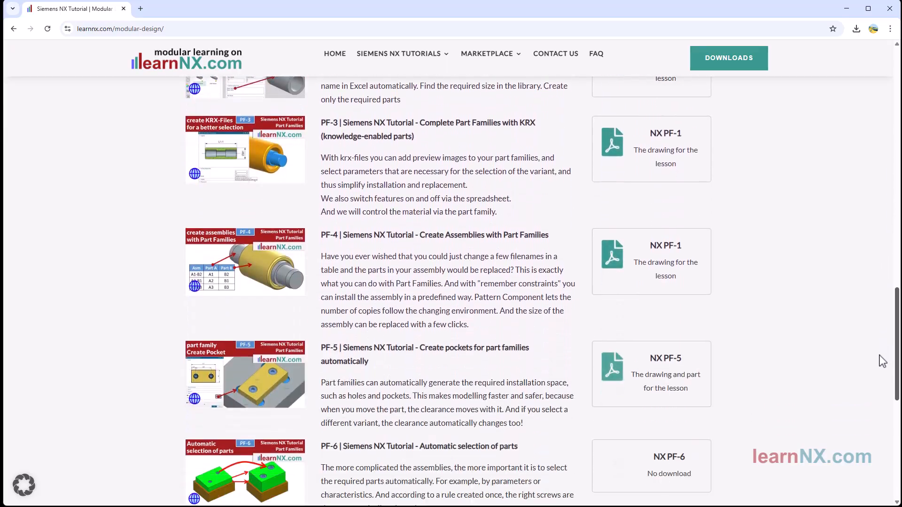
scroll(down, 3)
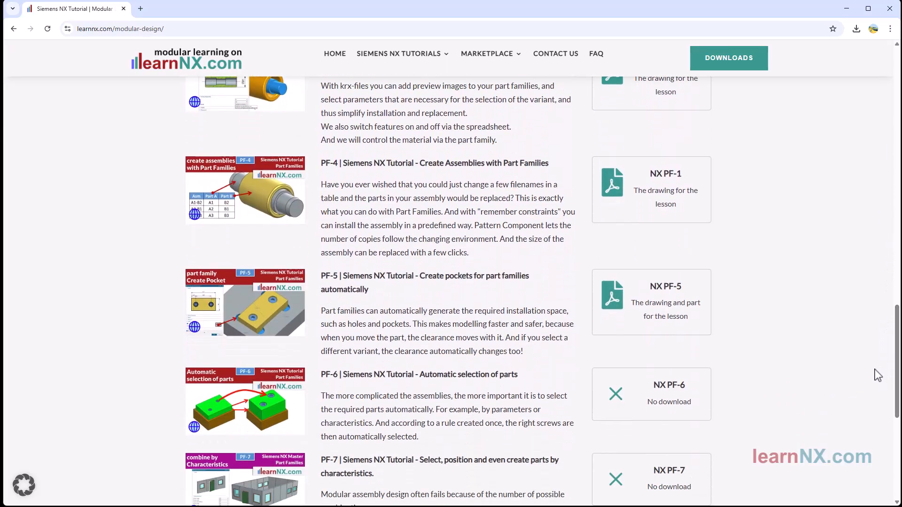